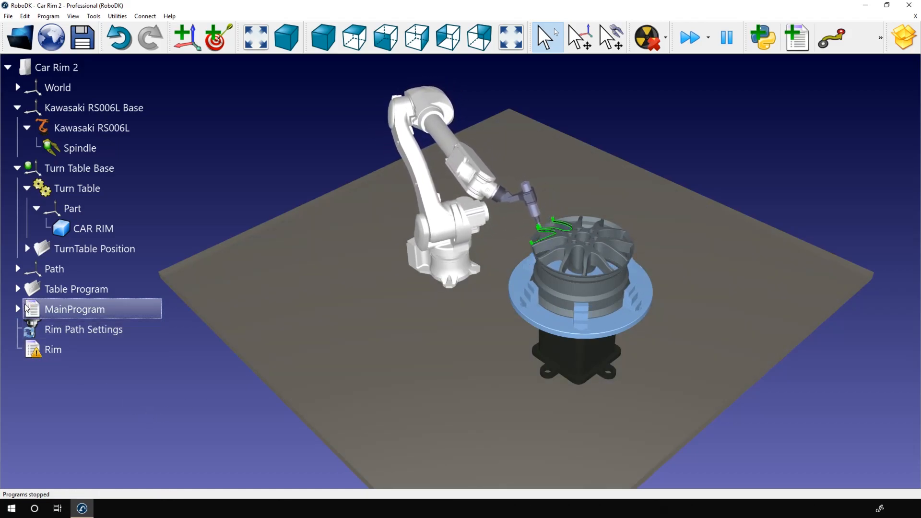
Step the turntable through Pos 2, 3, 4 and beyond, then preview a single rotary axis mechanism
left_click(26, 248)
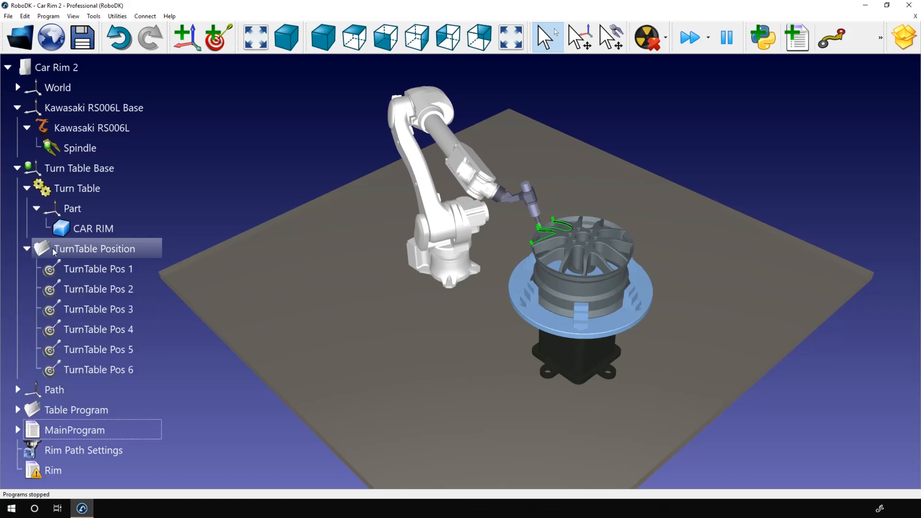
left_click(98, 268)
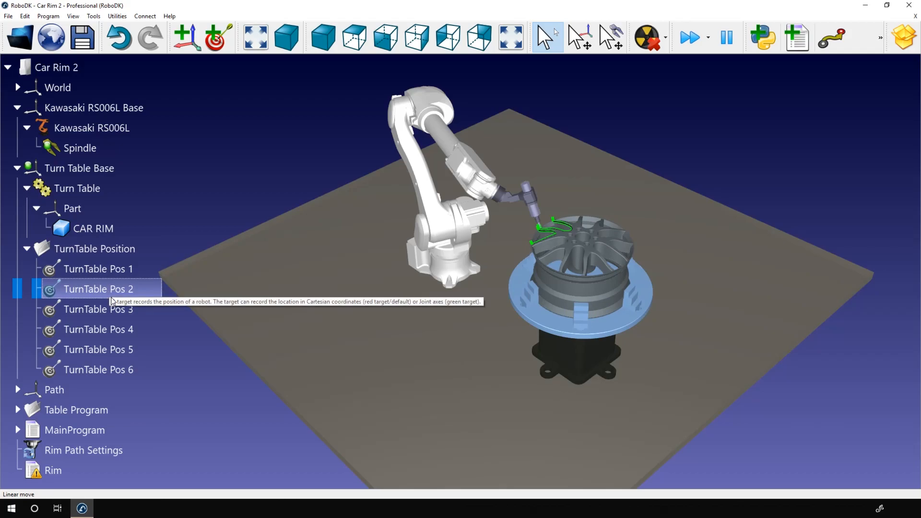
left_click(97, 308)
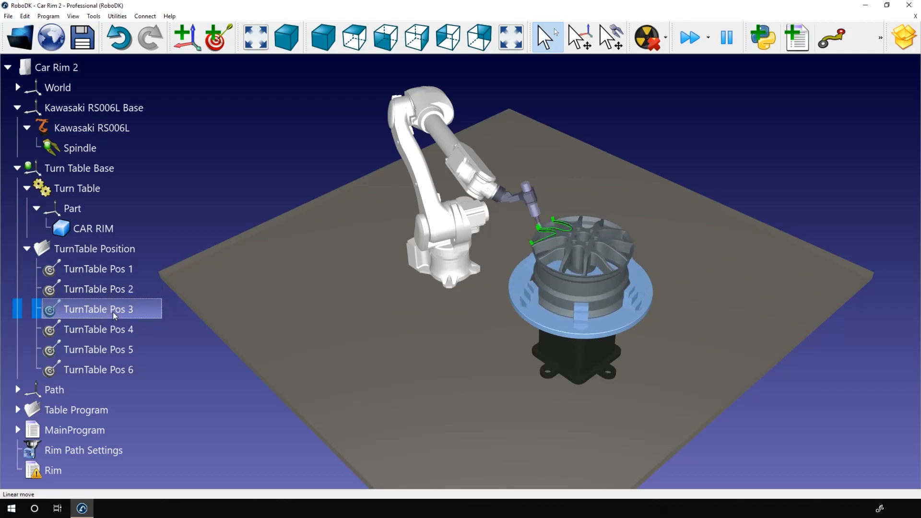
left_click(98, 329)
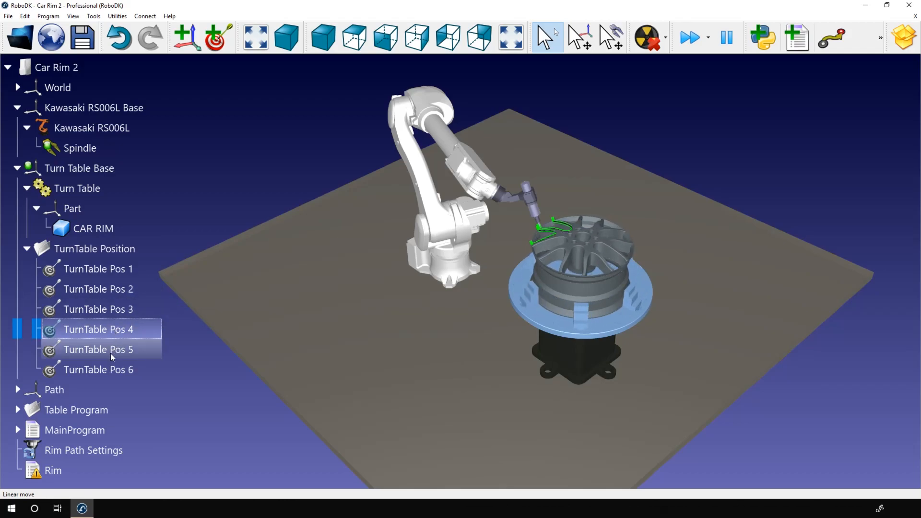
left_click(99, 370)
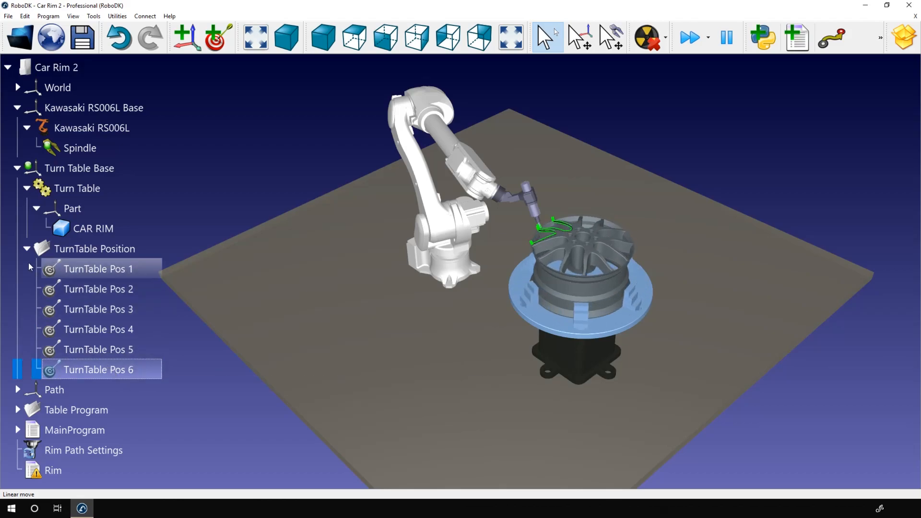
left_click(26, 248)
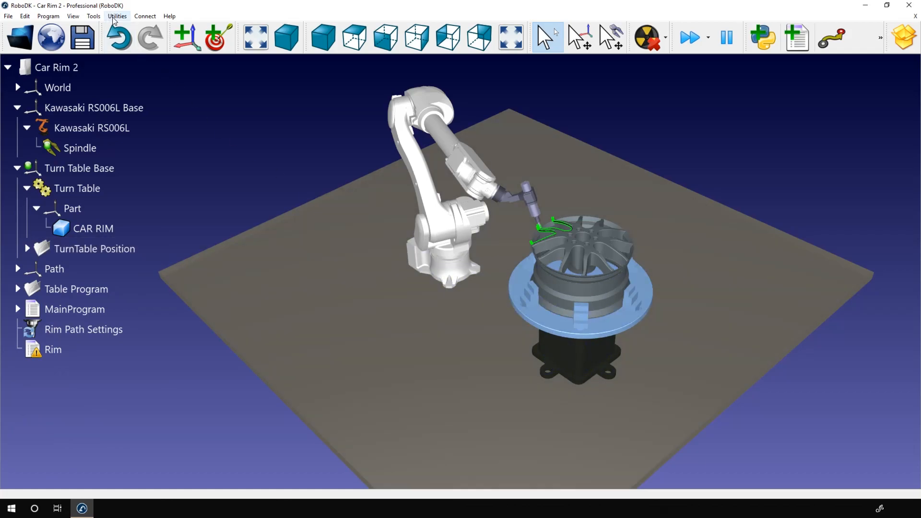
left_click(116, 16)
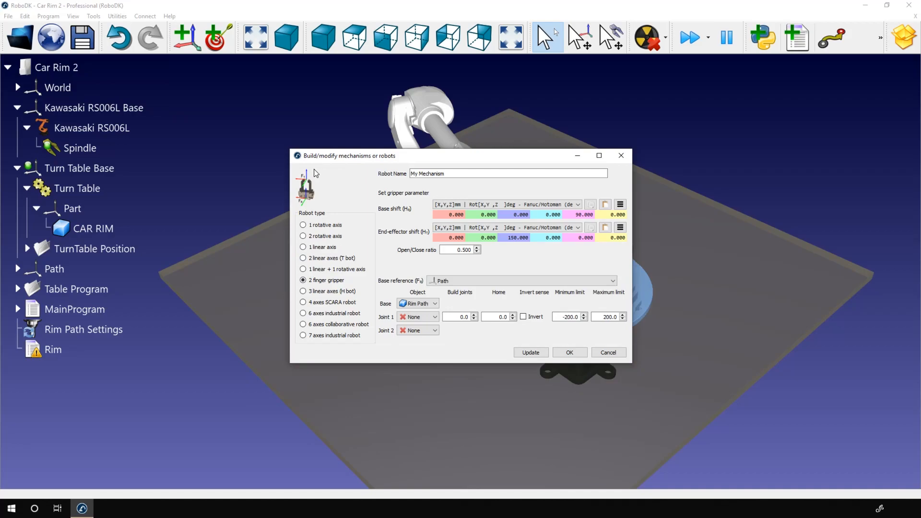
mouse_move(348, 302)
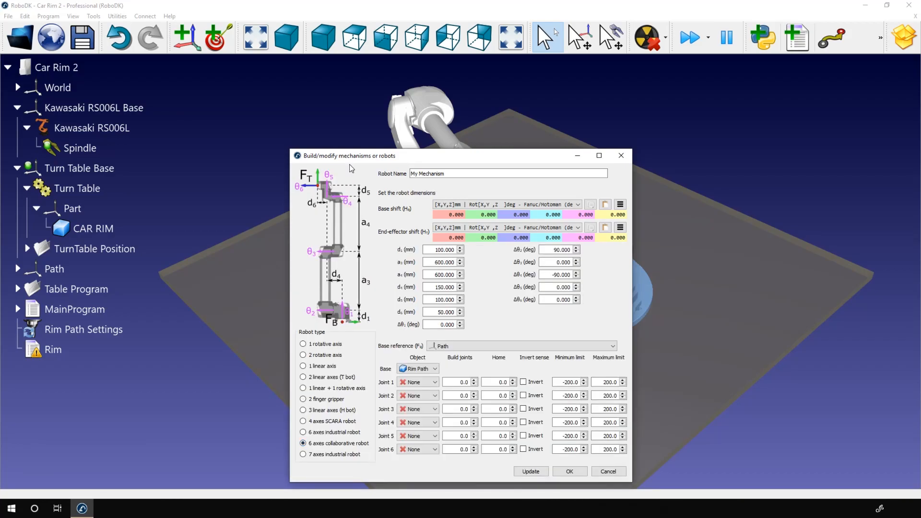
left_click(303, 343)
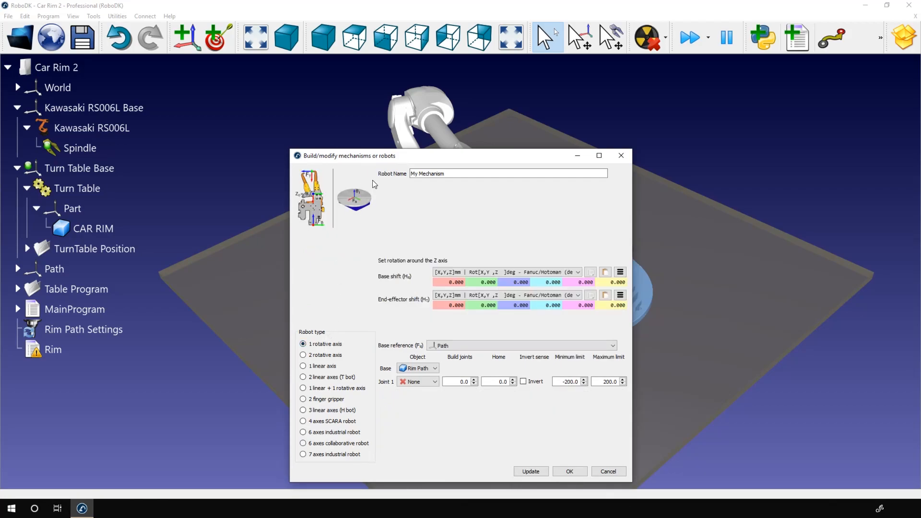
mouse_move(360, 231)
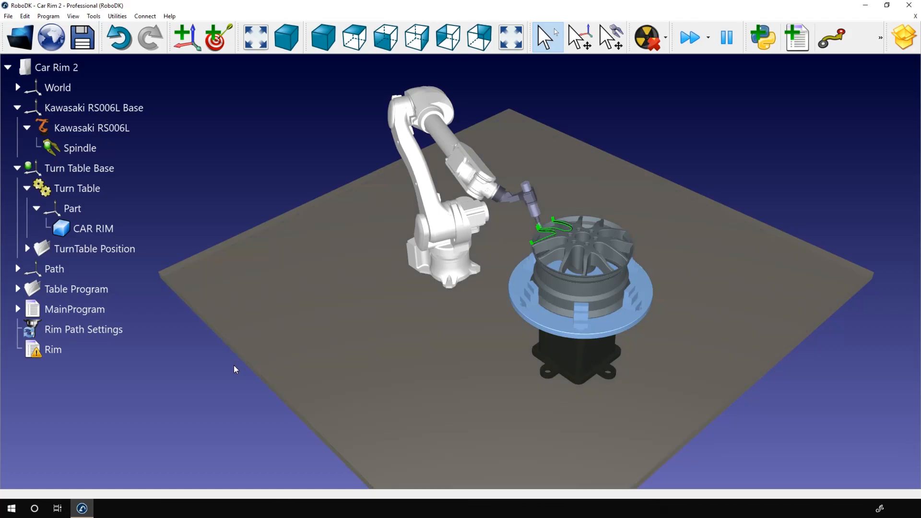
Run the Table Position 1 program from the Table Program folder
left_click(75, 288)
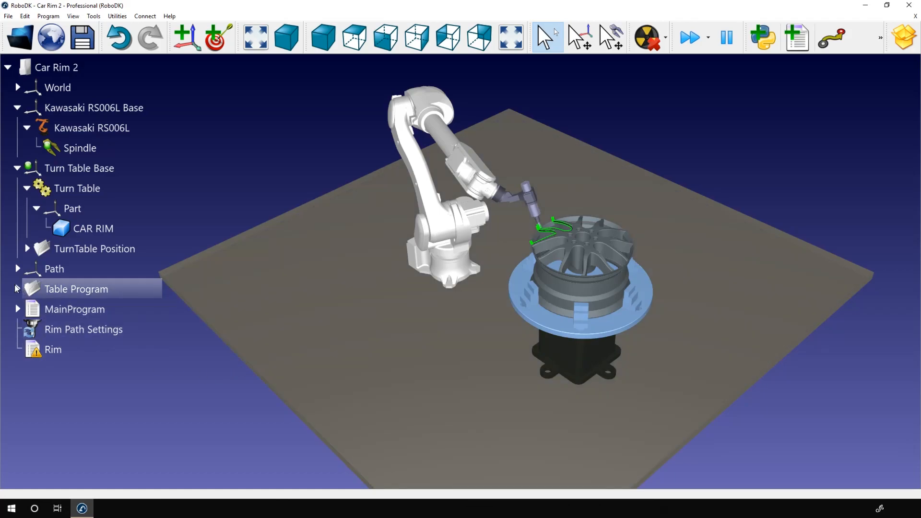
left_click(17, 288)
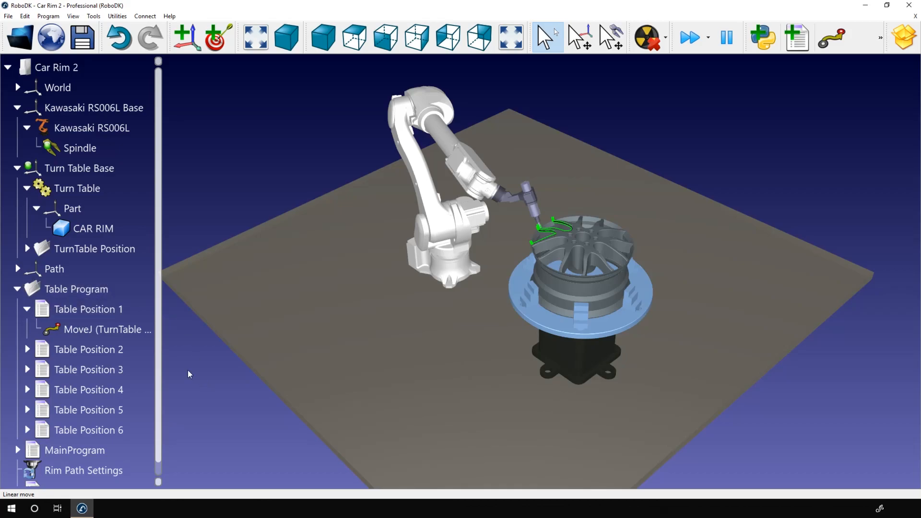
left_click(88, 309)
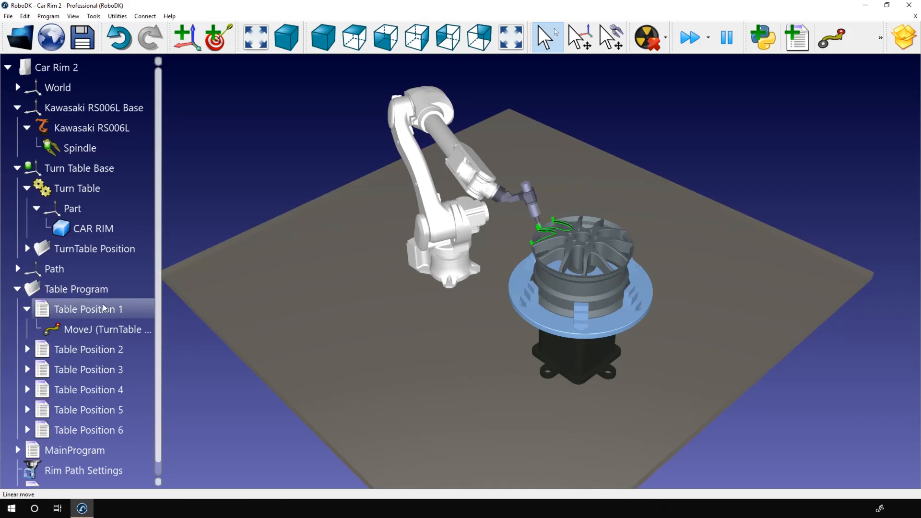
double_click(88, 309)
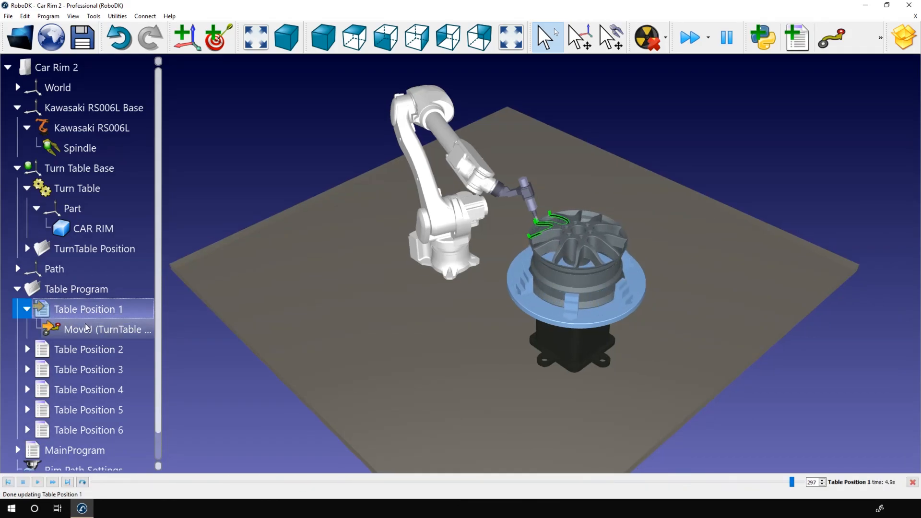
Run MainProgram's Call Table Position 1 and Call Rim steps
left_click(89, 349)
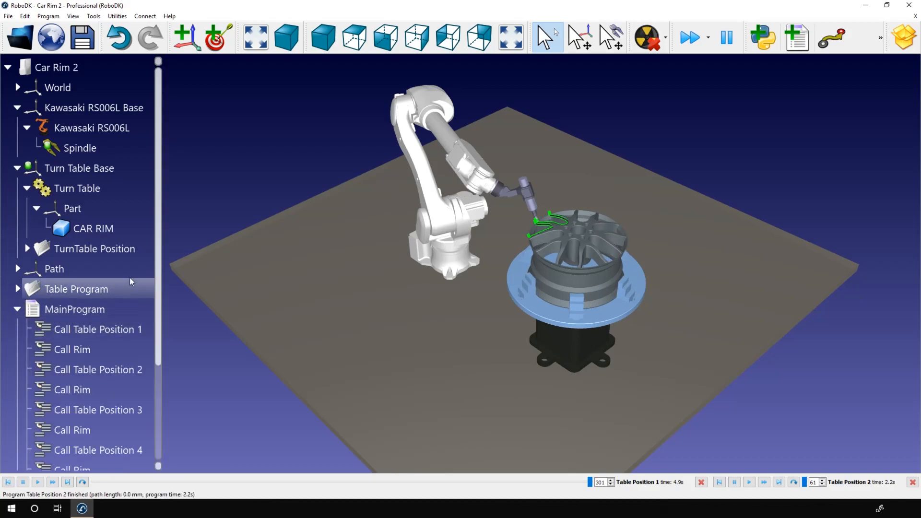
scroll("down", 3)
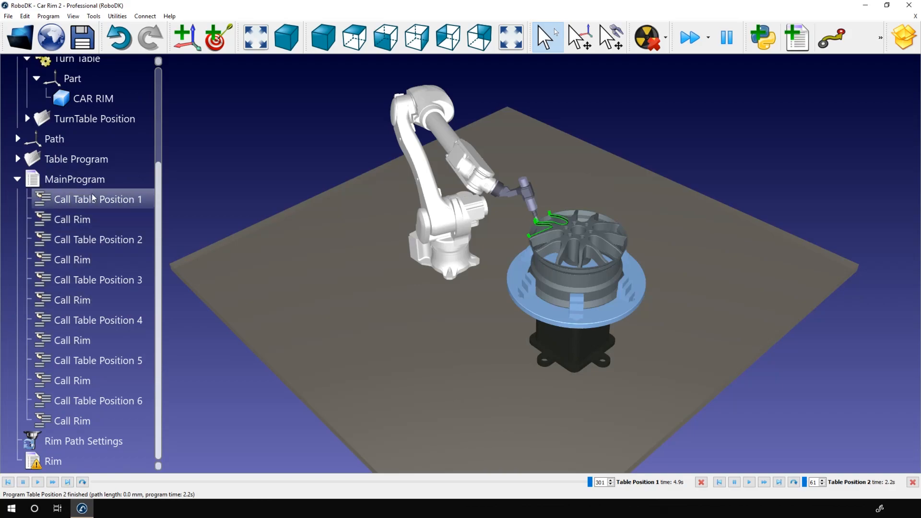
left_click(98, 199)
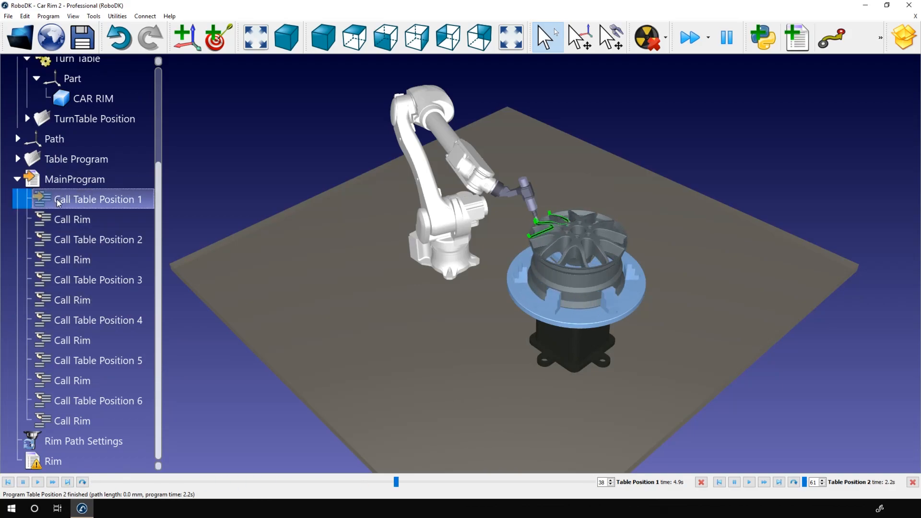
left_click(72, 220)
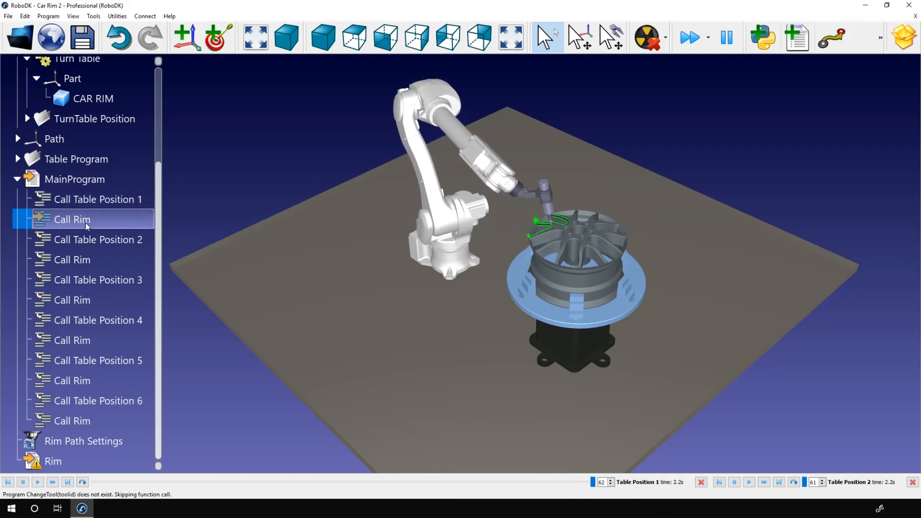
left_click(97, 240)
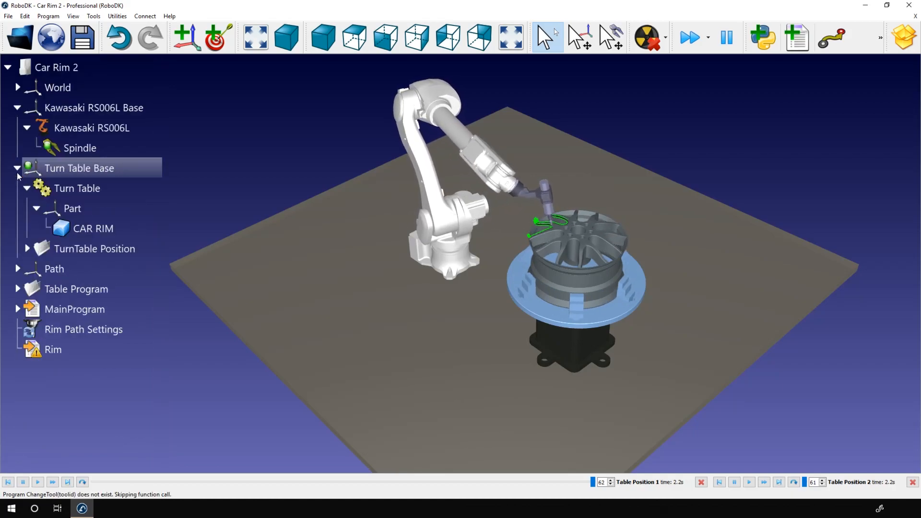
Reveal Rim Path under Path, then move the Turn Table to Pos 3 and another position
left_click(54, 268)
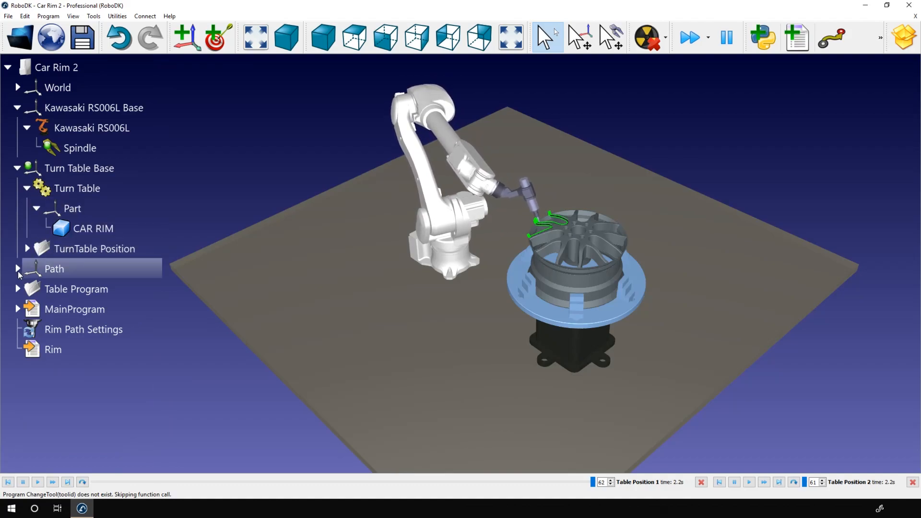
left_click(17, 268)
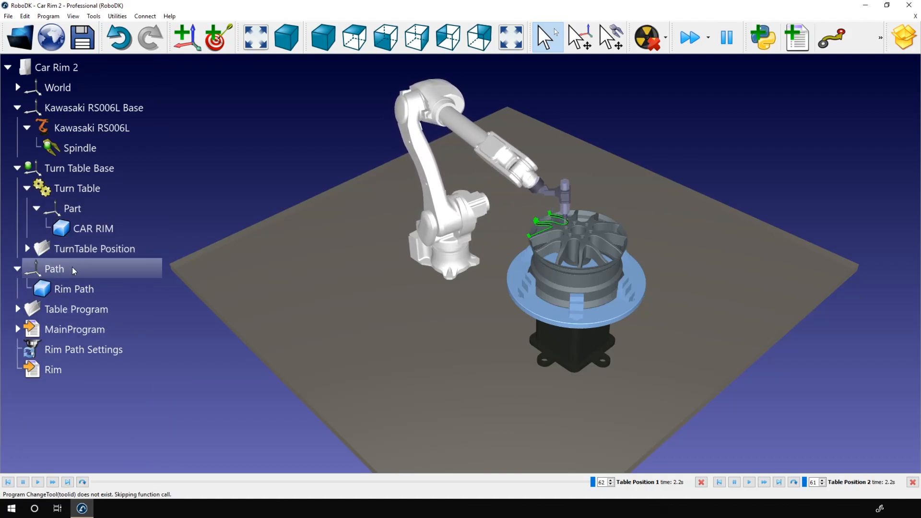
mouse_move(55, 269)
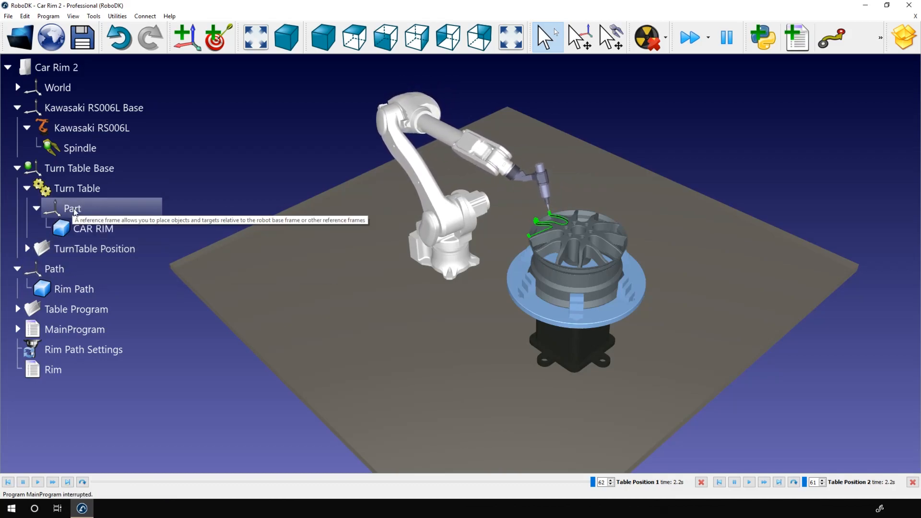
left_click(77, 188)
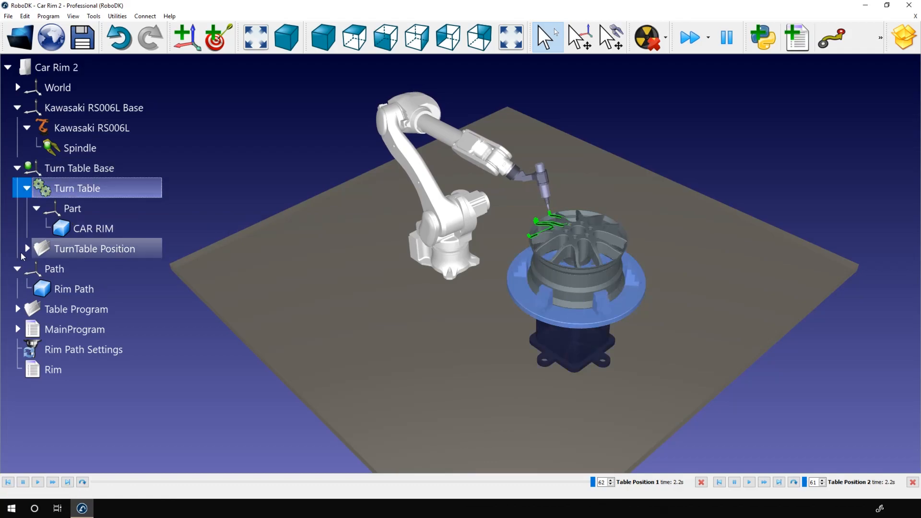
left_click(27, 249)
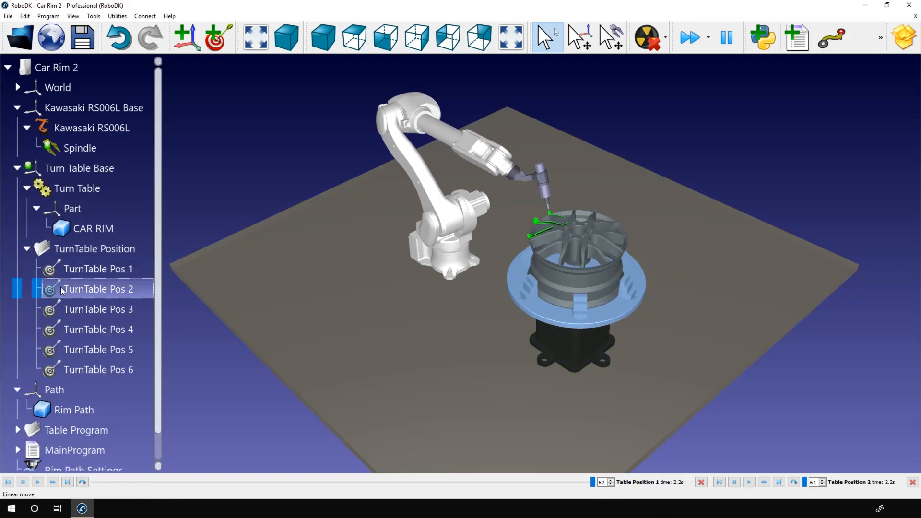
left_click(98, 309)
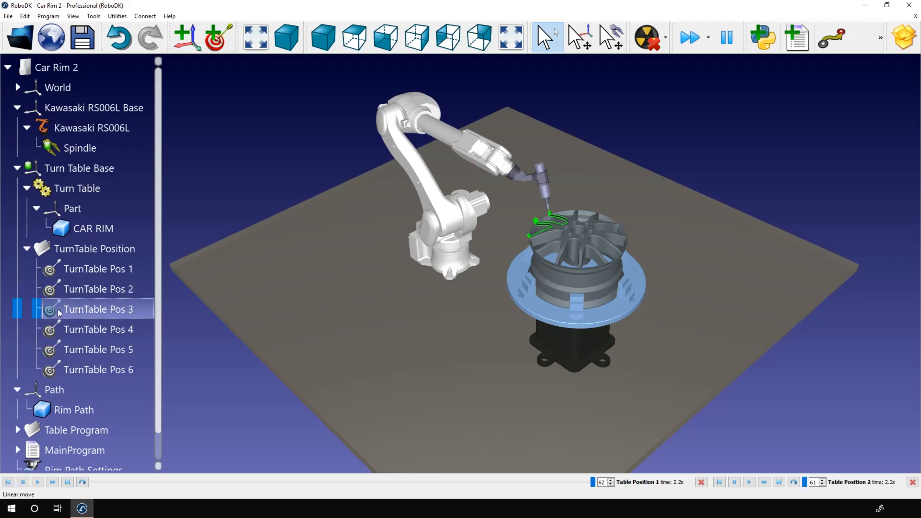
left_click(98, 329)
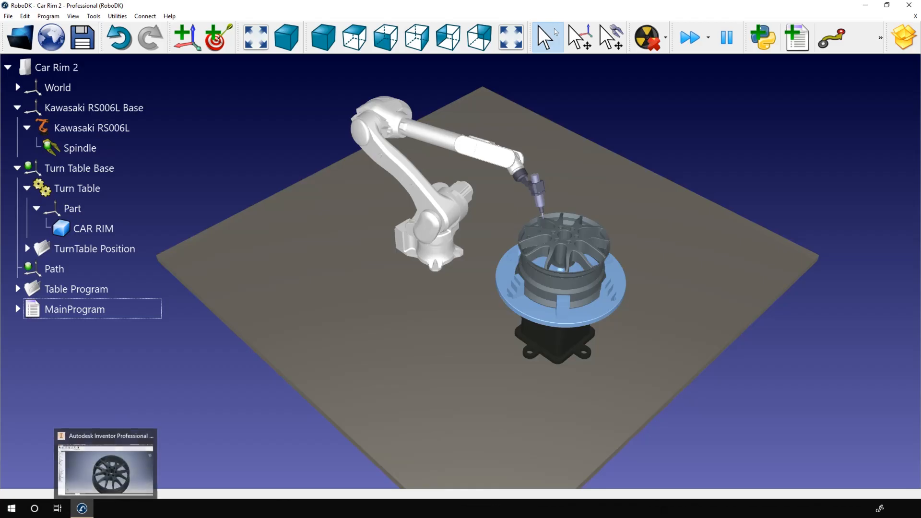
Switch to the CAR RIM part in Inventor and activate RoboDK's Load Curves selection
left_click(105, 464)
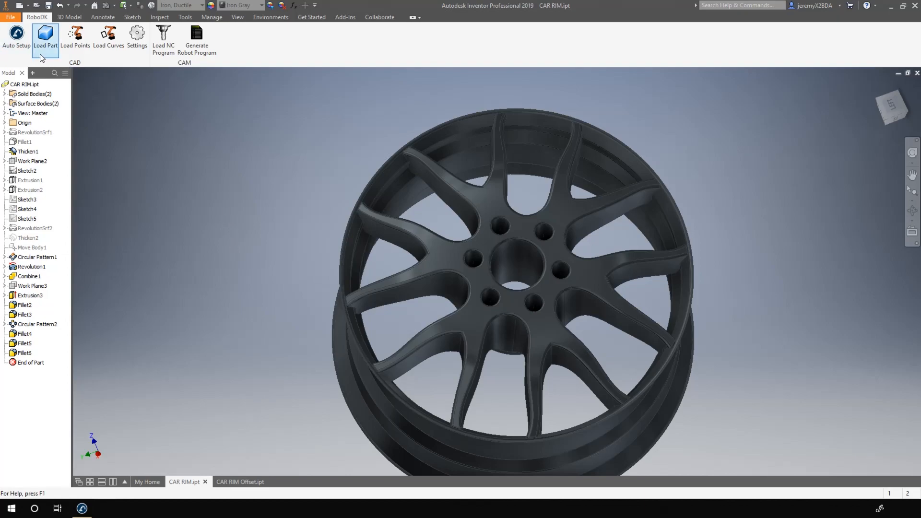
mouse_move(58, 61)
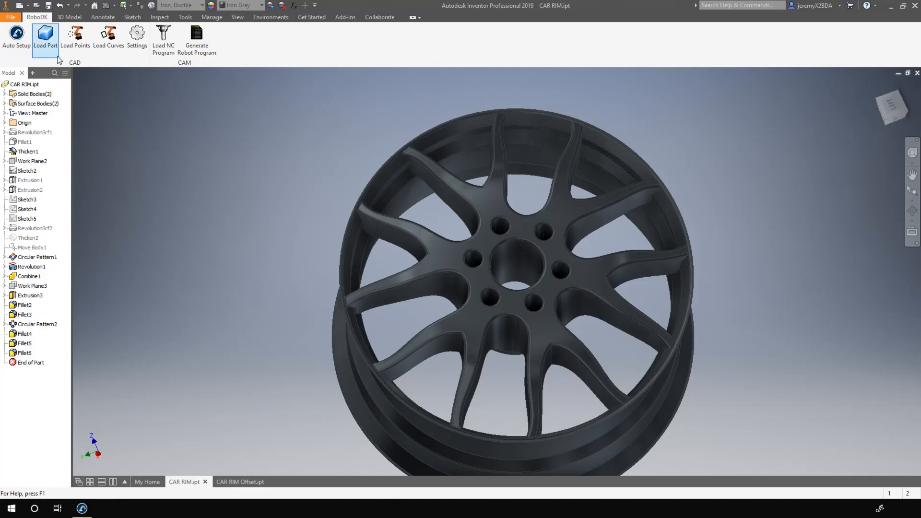
mouse_move(111, 75)
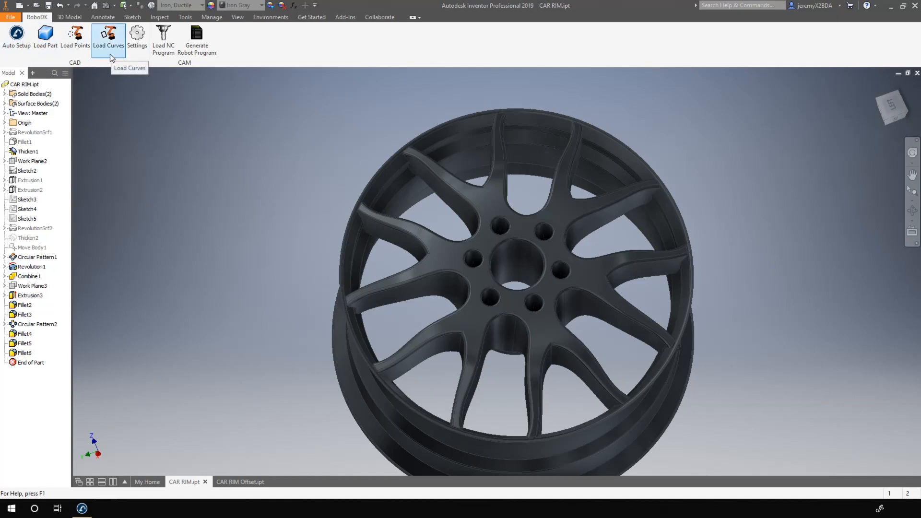
mouse_move(114, 54)
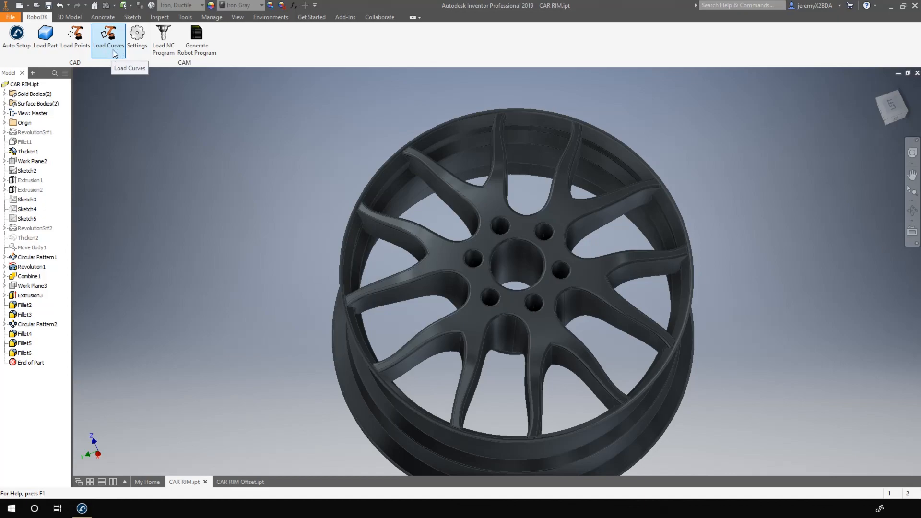
left_click(108, 36)
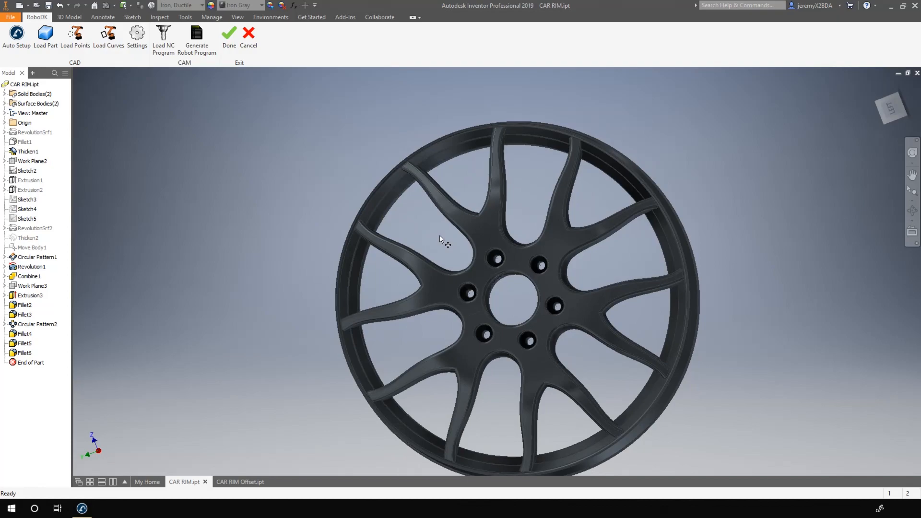
Zoom around the rim and pick the spoke pocket edges as curves
scroll("up", 3)
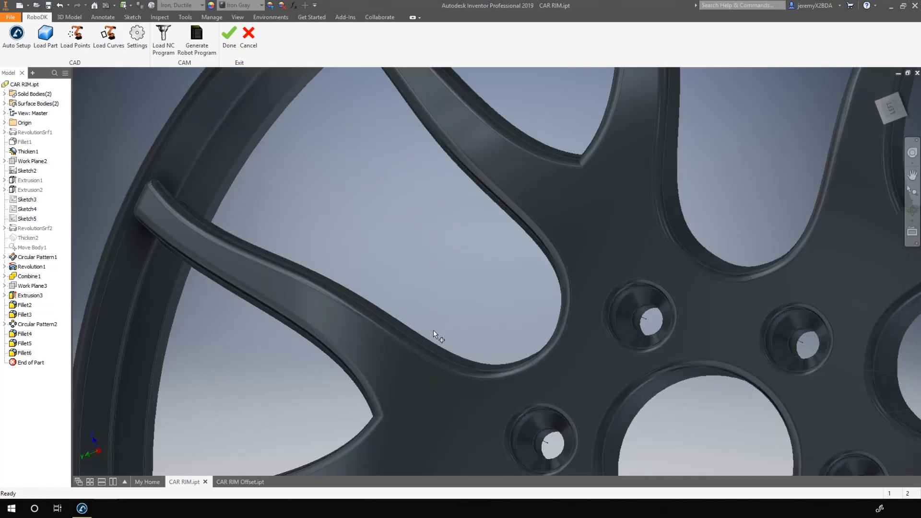
left_click(426, 349)
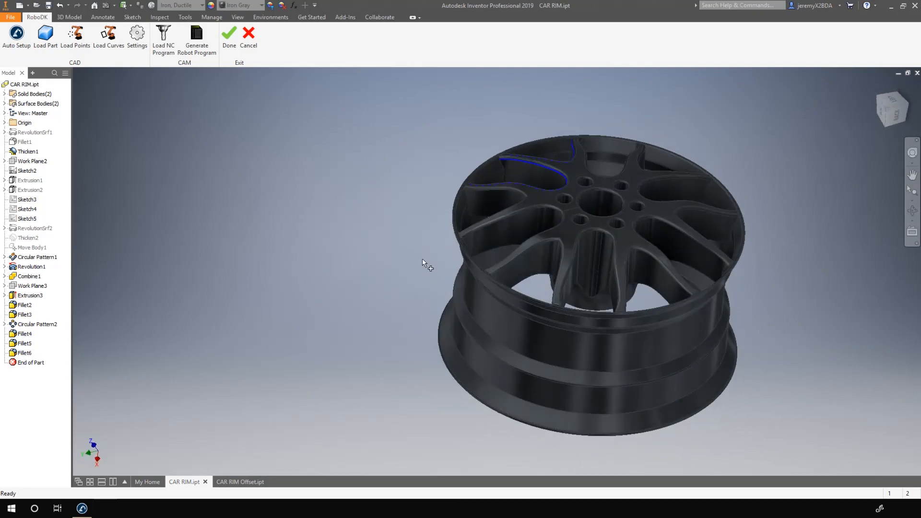
scroll("down", 3)
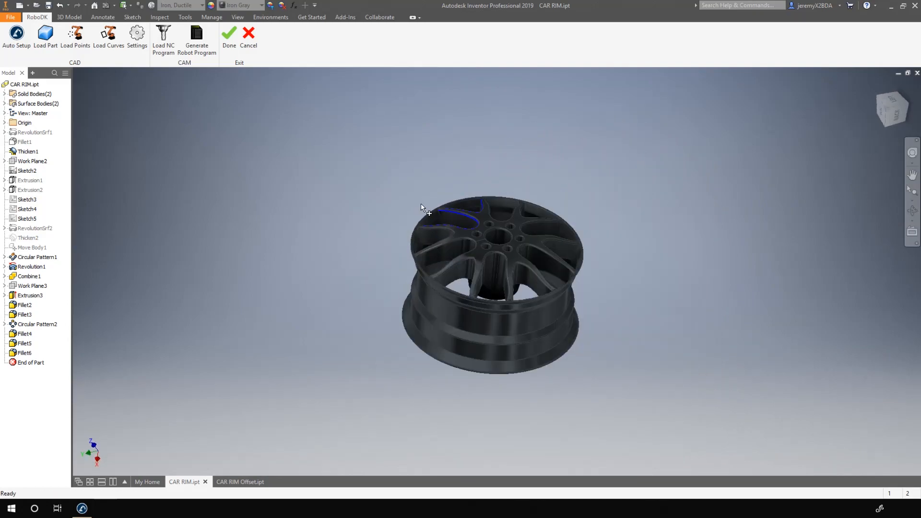
mouse_move(420, 209)
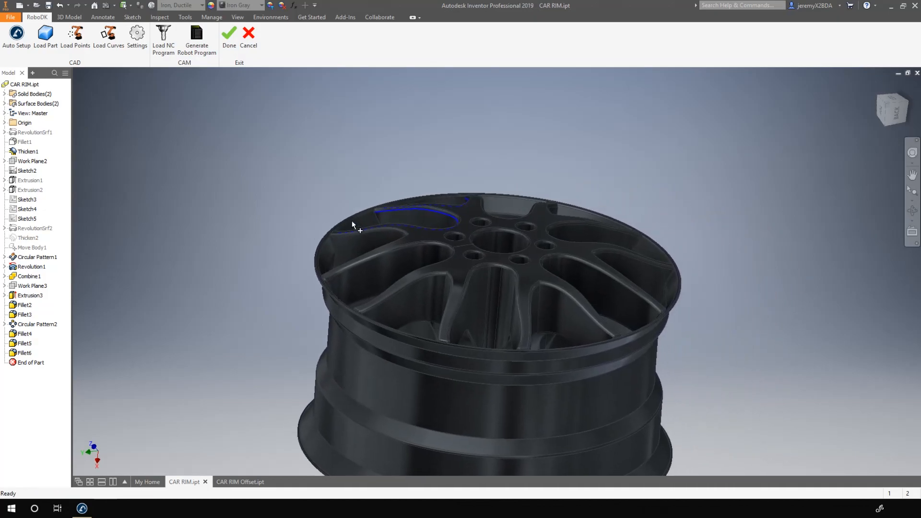
left_click(420, 230)
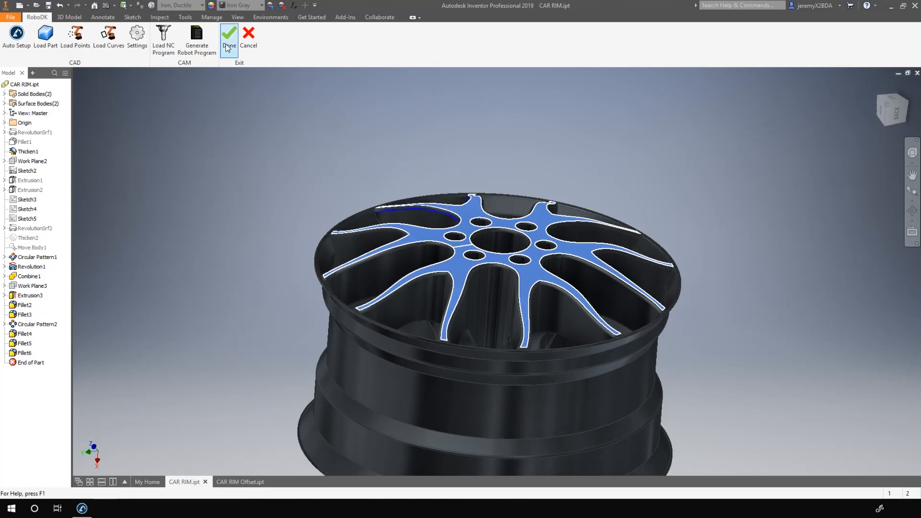
mouse_move(232, 92)
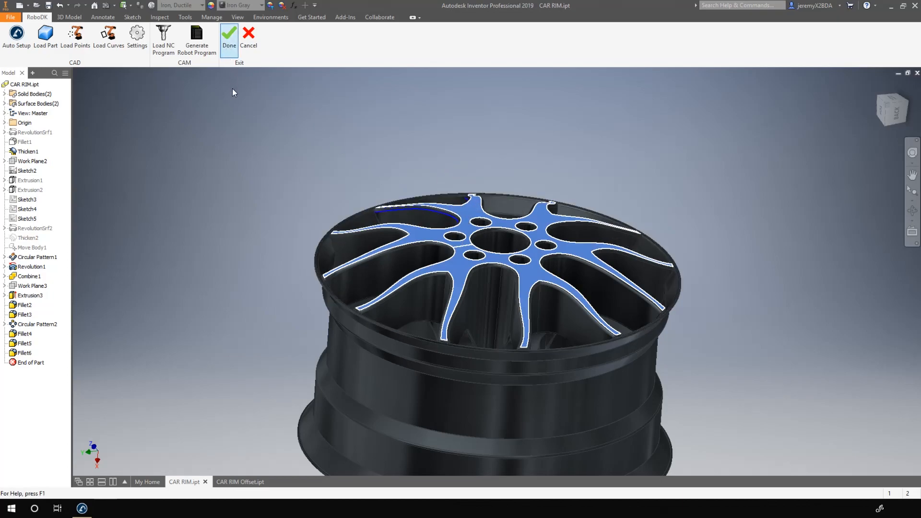
Send the picked curves to RoboDK, inspect the Path frame, and open Rim Path Settings
left_click(230, 34)
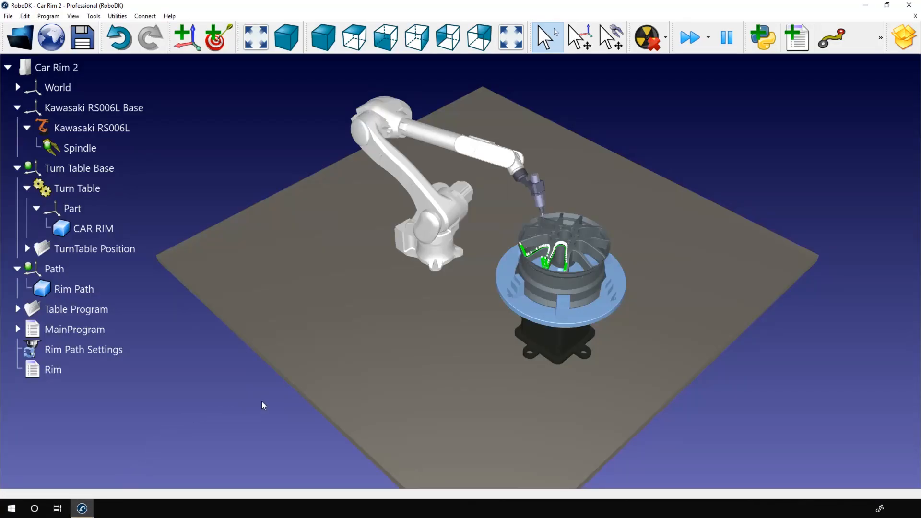
left_click(73, 289)
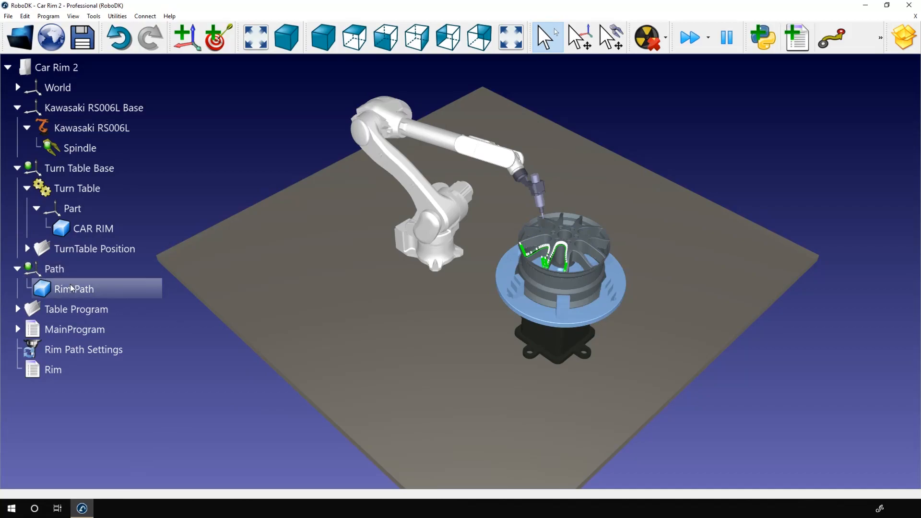
left_click(53, 268)
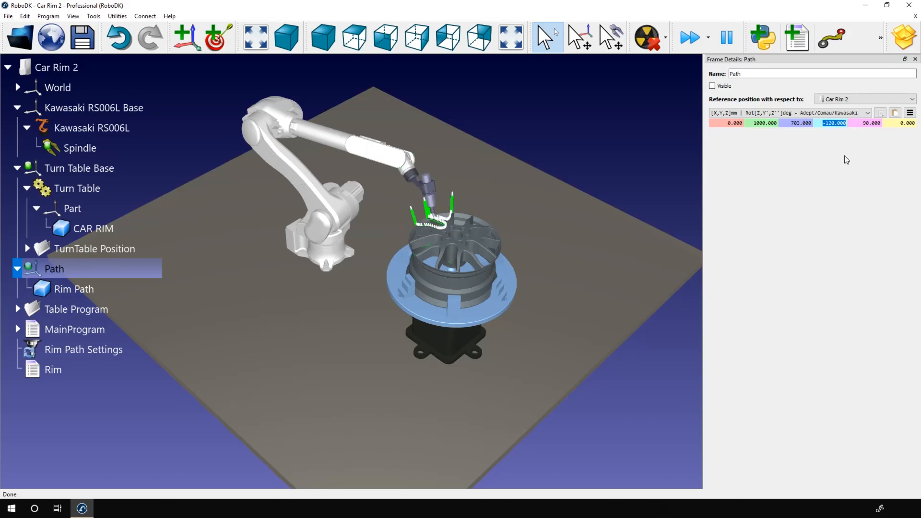
left_click(914, 58)
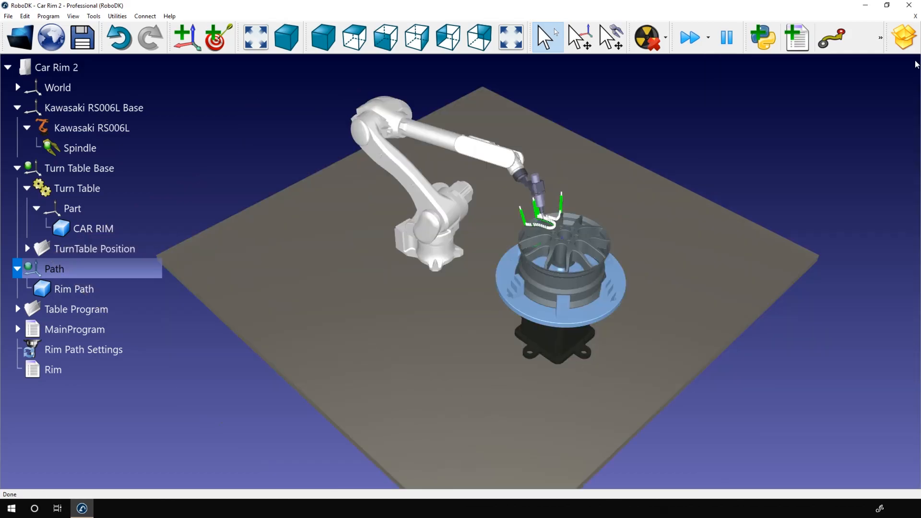
double_click(84, 349)
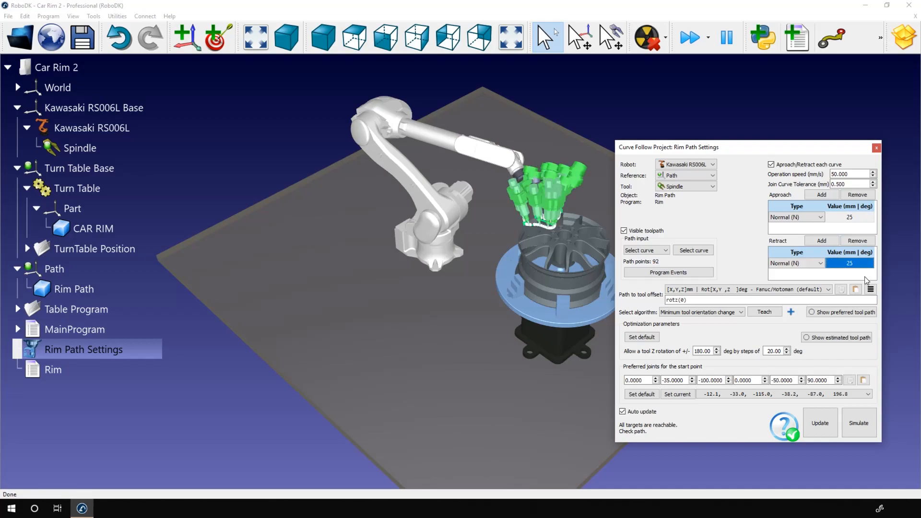
Turn off Auto update and step through the estimated tool path previews
left_click(623, 411)
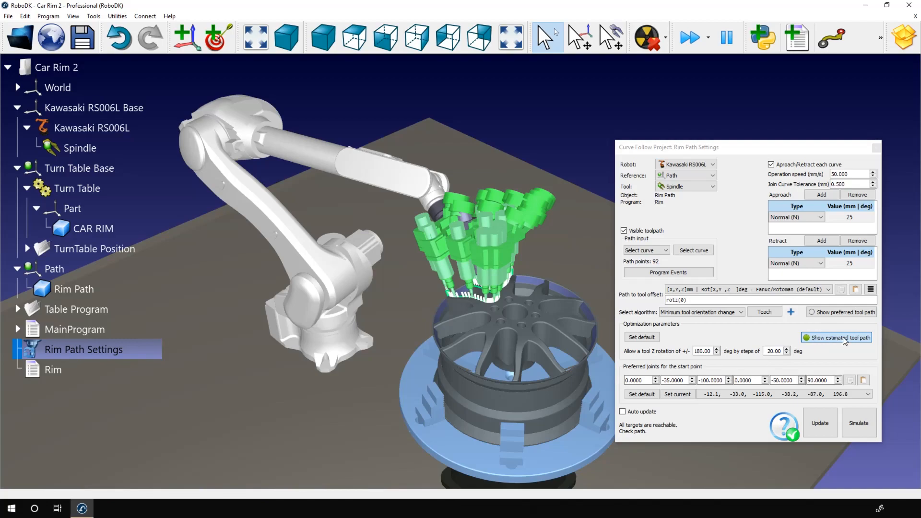
mouse_move(837, 337)
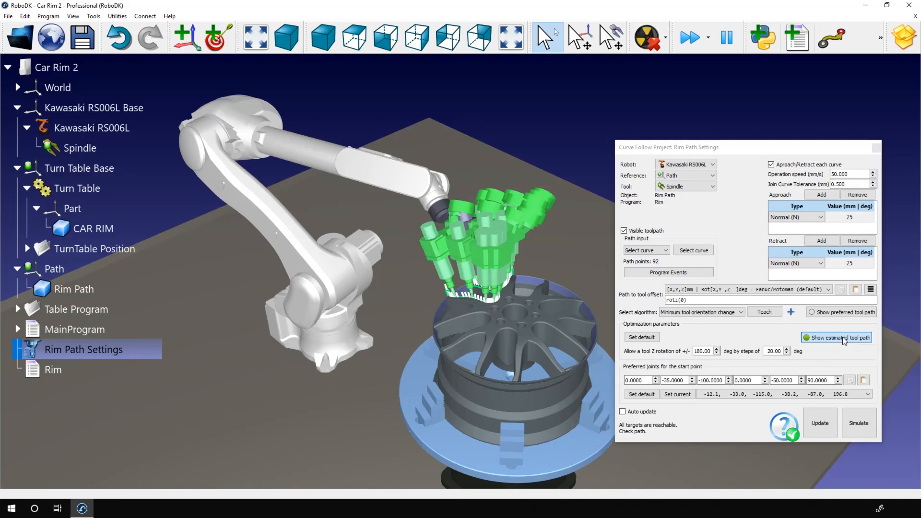
left_click(839, 337)
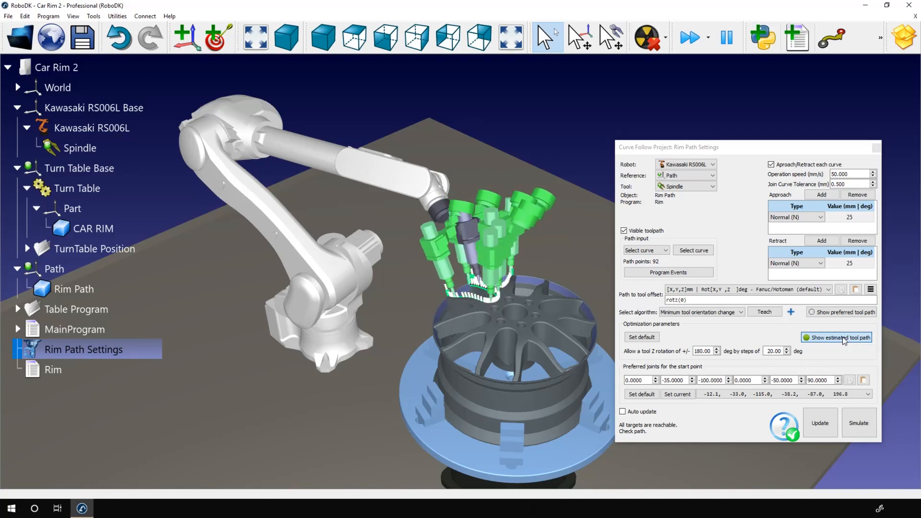
left_click(835, 337)
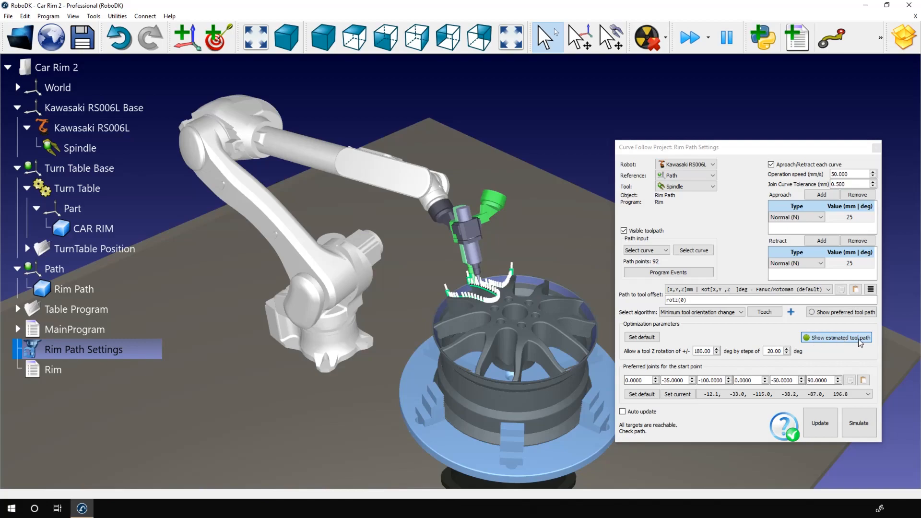
mouse_move(872, 340)
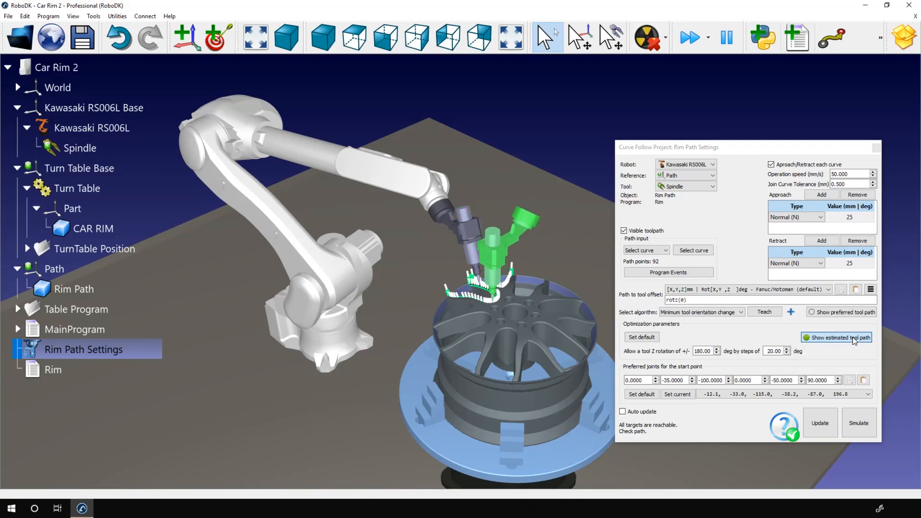
left_click(836, 337)
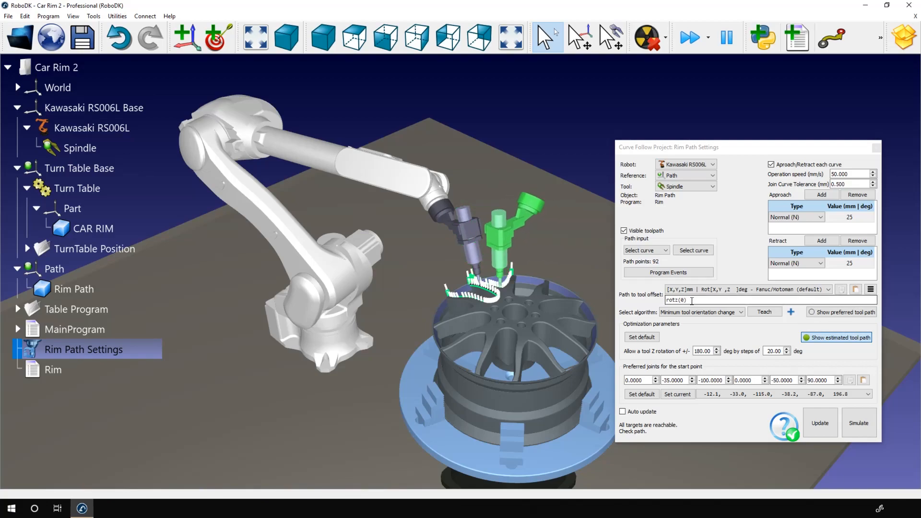
type("5")
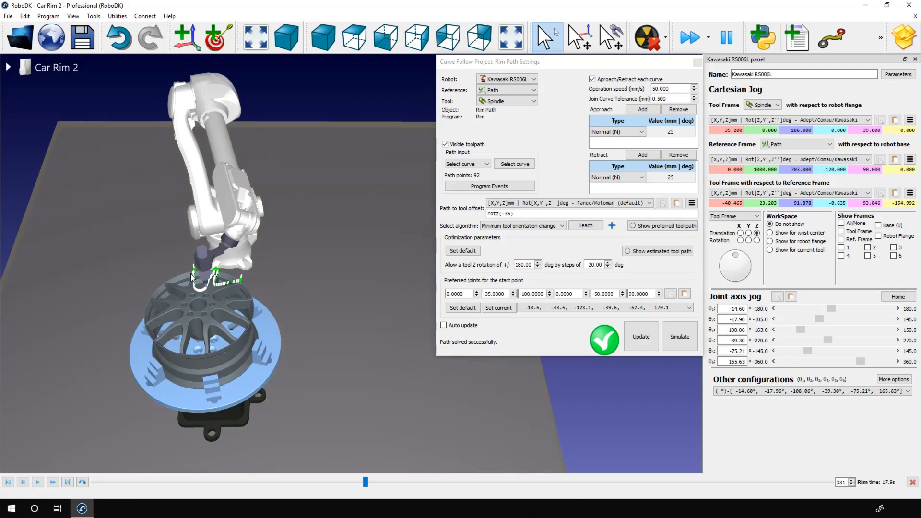
mouse_move(474, 385)
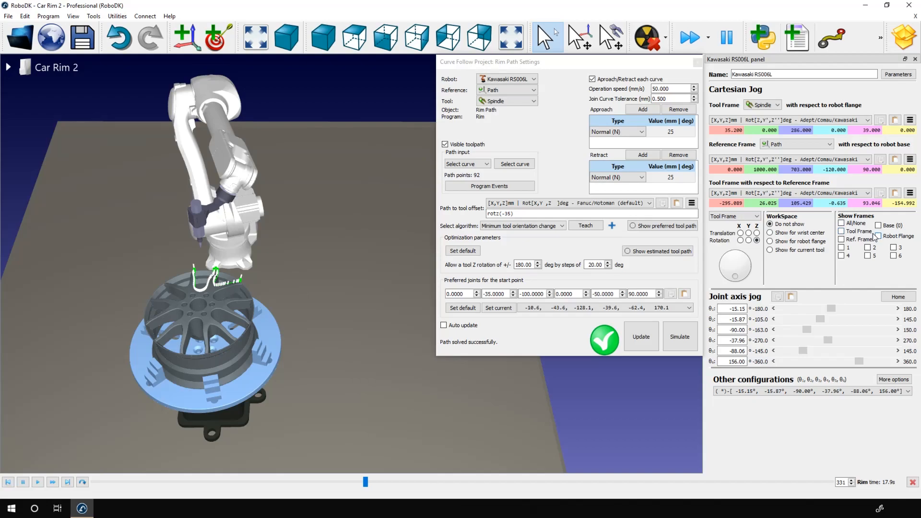
Show the spindle's Tool Frame axes from the robot panel
left_click(841, 231)
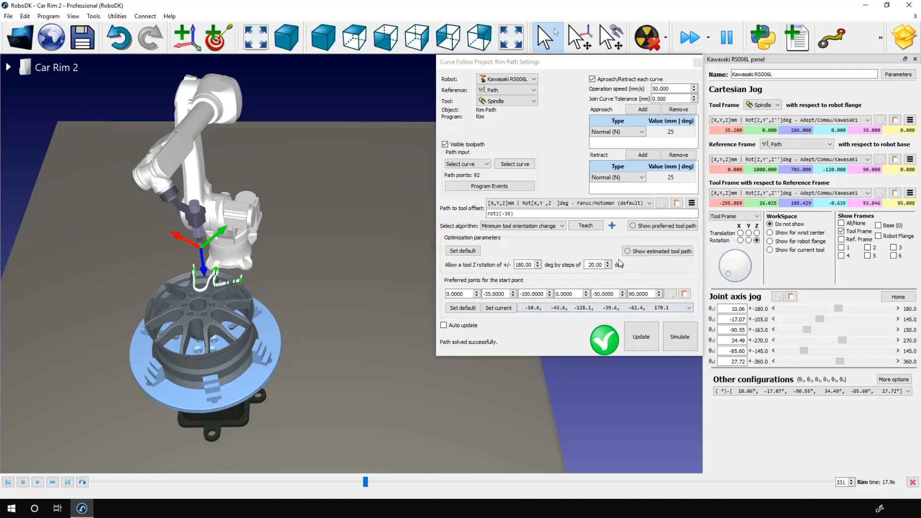
left_click(585, 225)
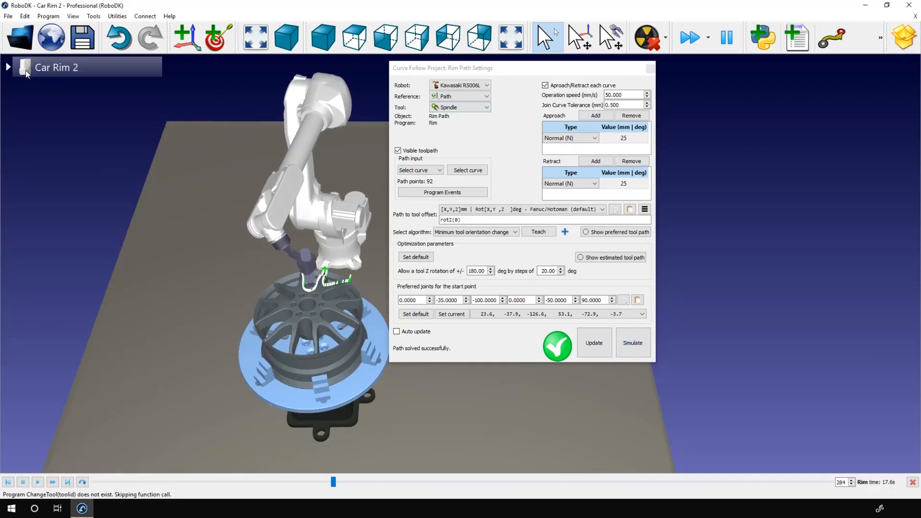
Expand the Car Rim 2 tree, run MainProgram and toggle fast simulation
left_click(9, 67)
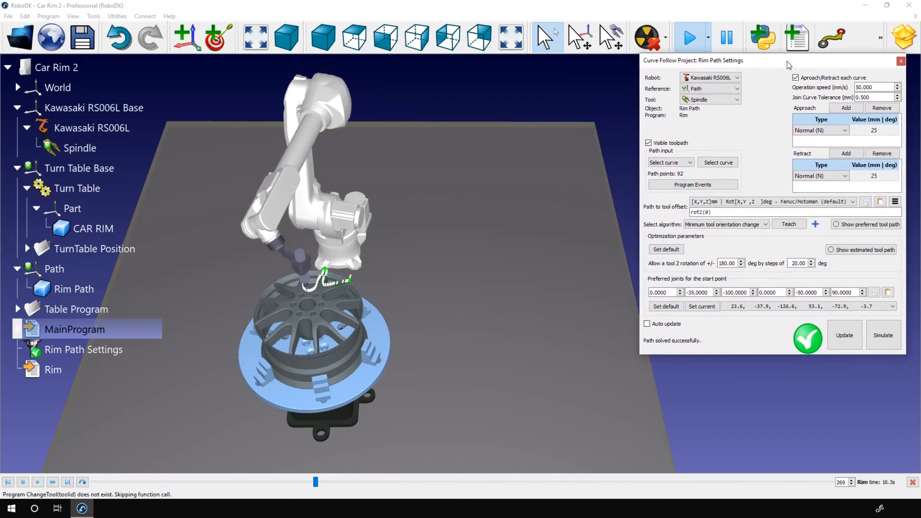
left_click(690, 38)
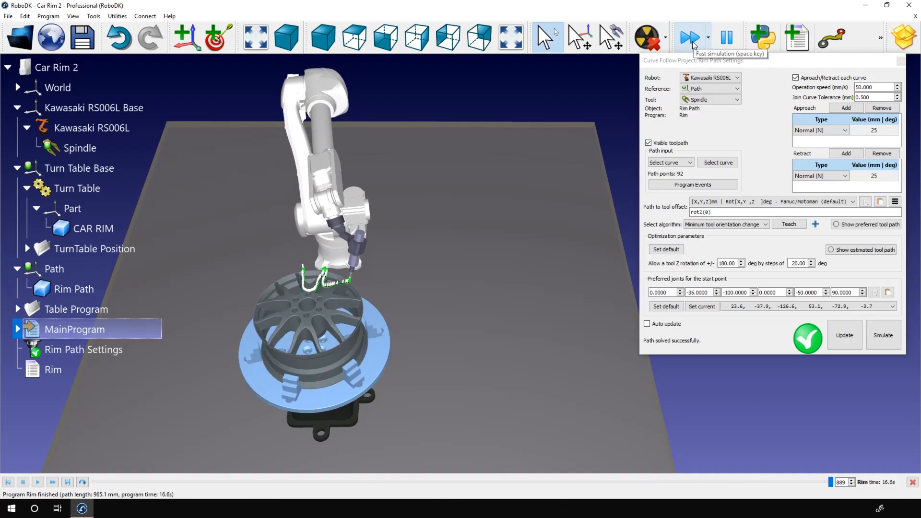
left_click(690, 36)
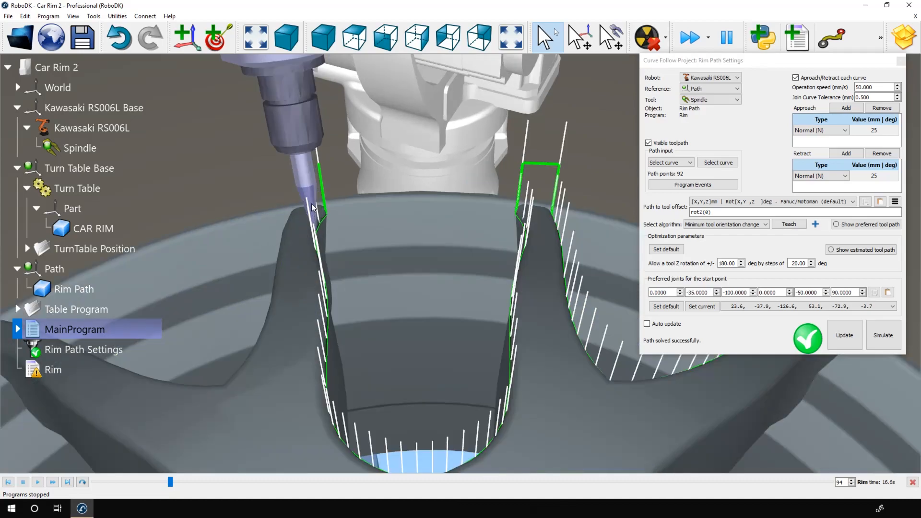
Close Rim Path Settings and replay the spindle following the rim pocket path
right_click(311, 206)
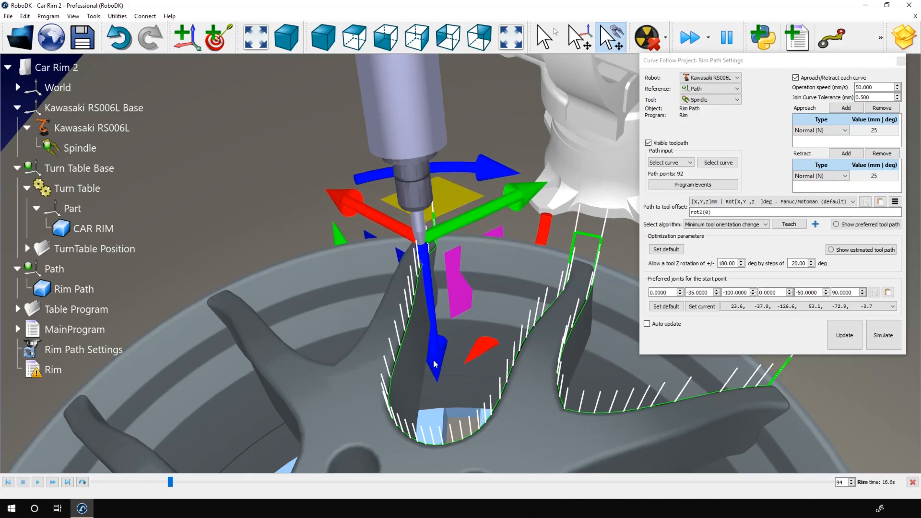
mouse_move(442, 361)
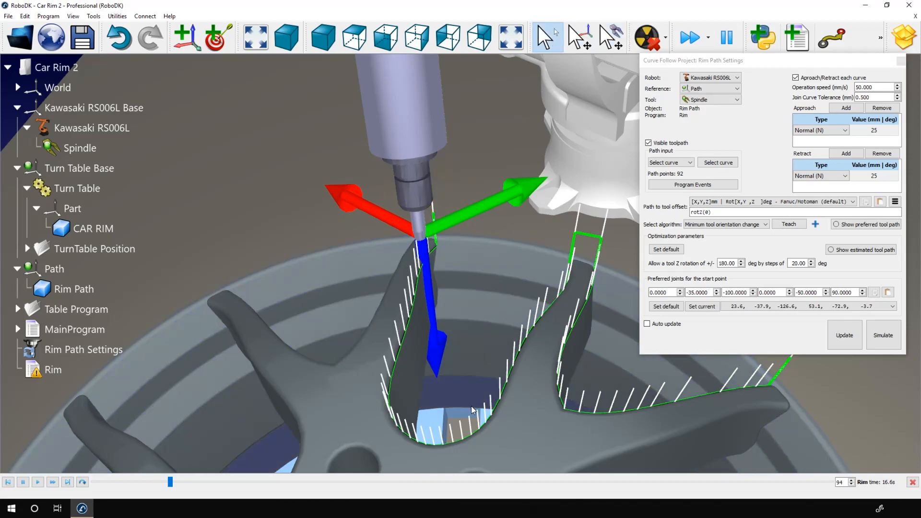
mouse_move(334, 342)
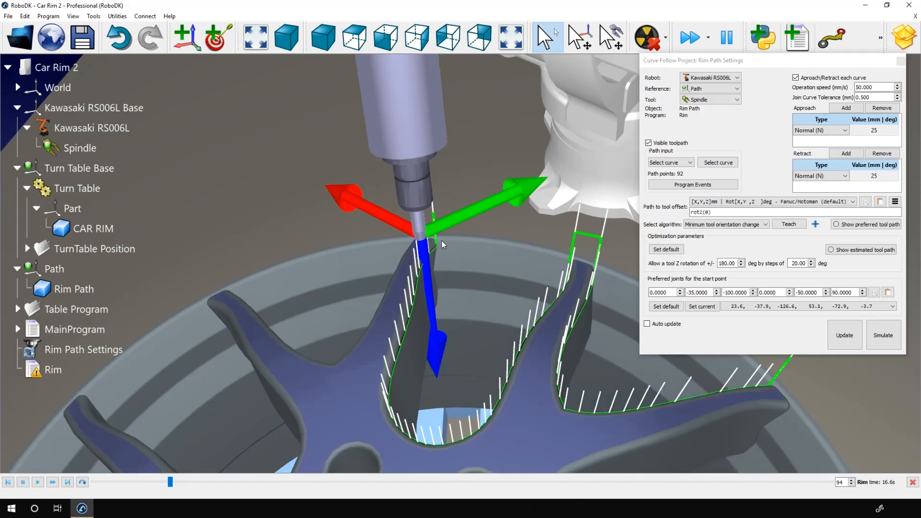
left_click(844, 335)
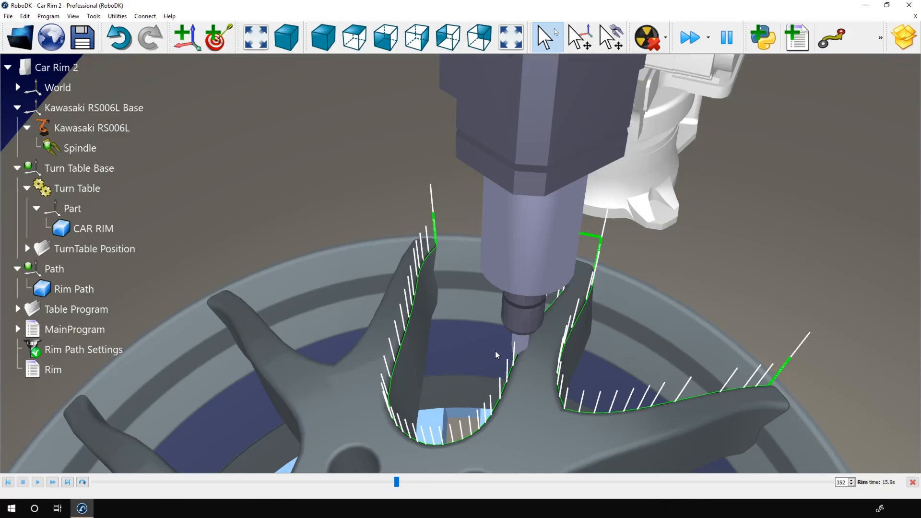
mouse_move(485, 354)
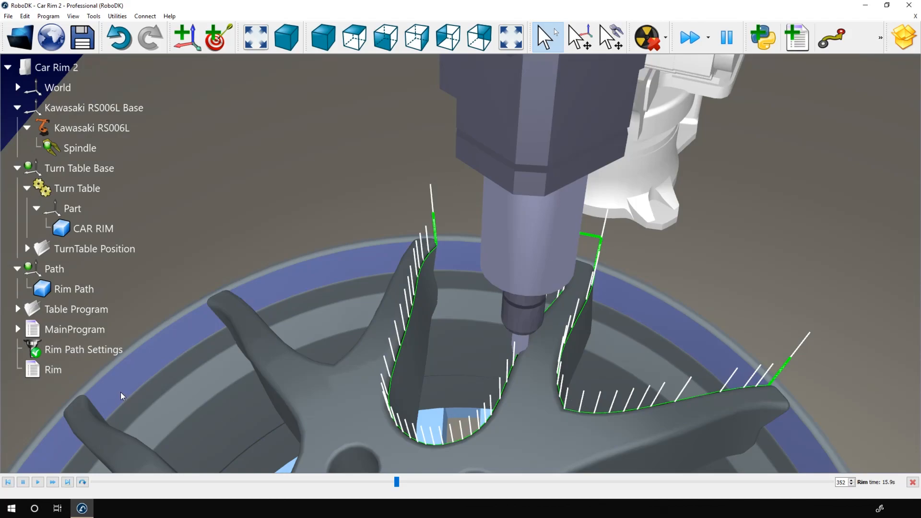
mouse_move(87, 441)
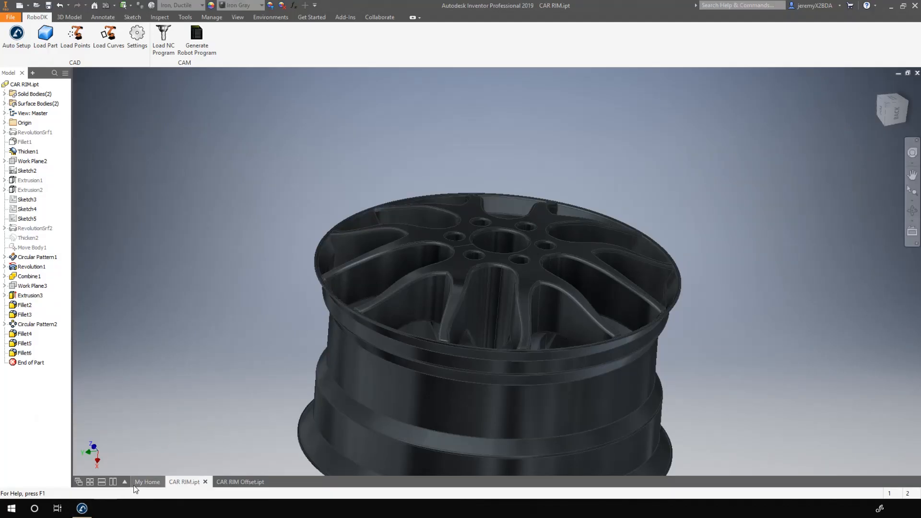
Open CAR RIM Offset.ipt and zoom in on the pockets' yellow 3D sketch curves
left_click(240, 481)
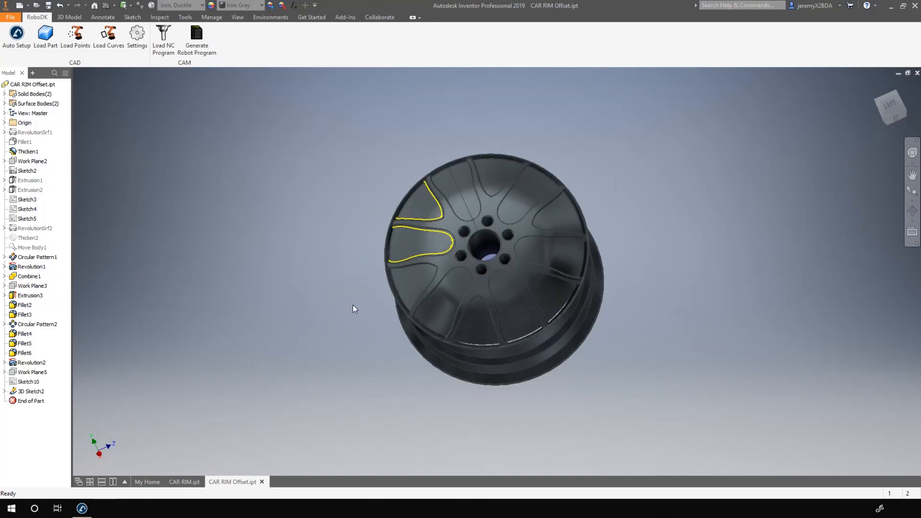
scroll("up", 3)
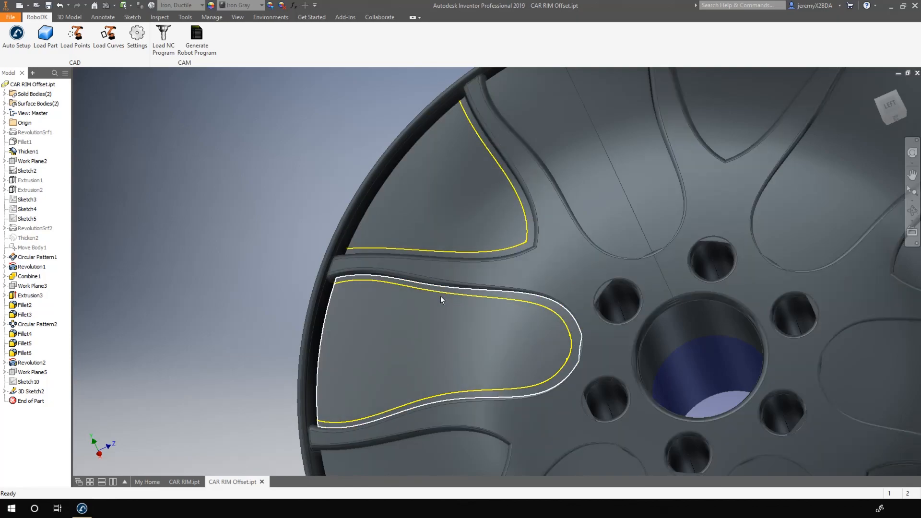
left_click(195, 286)
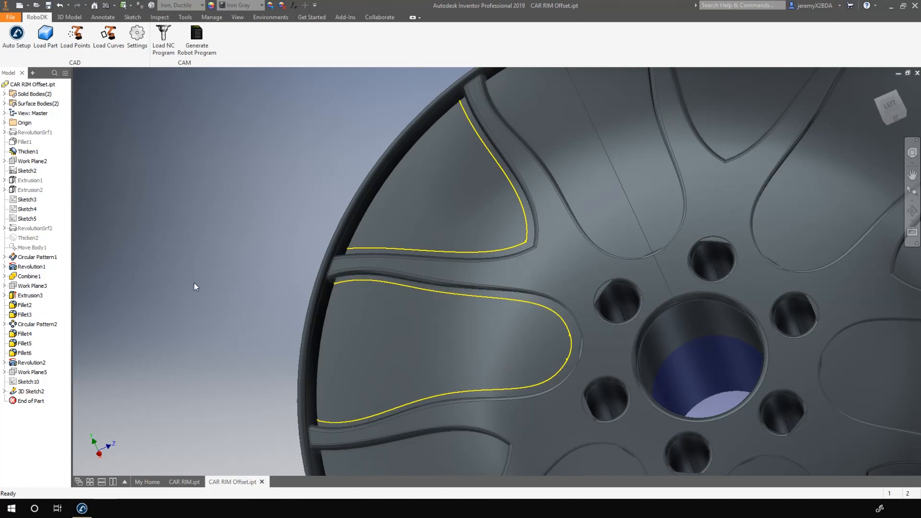
mouse_move(203, 295)
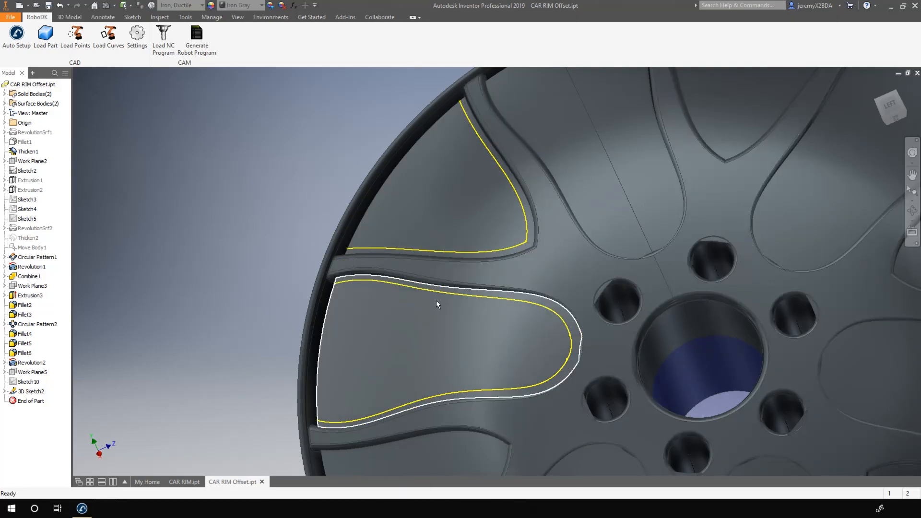
left_click(28, 382)
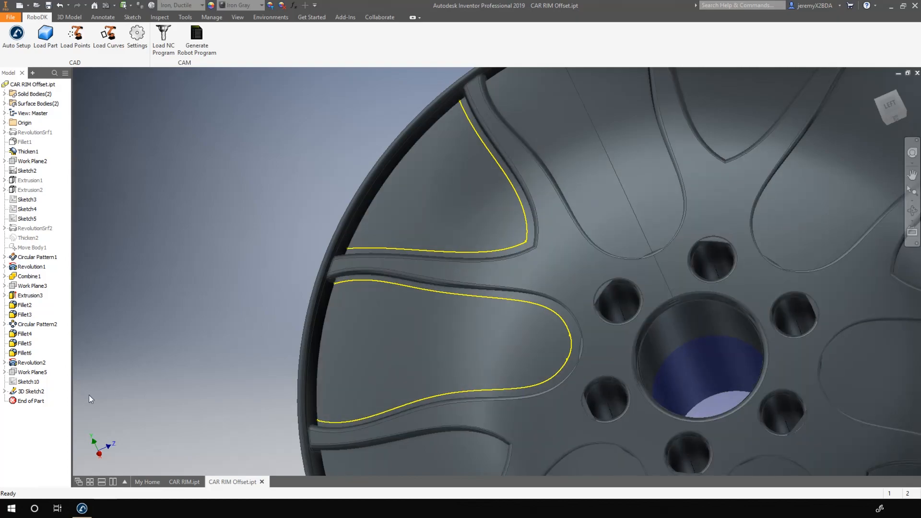
left_click(28, 382)
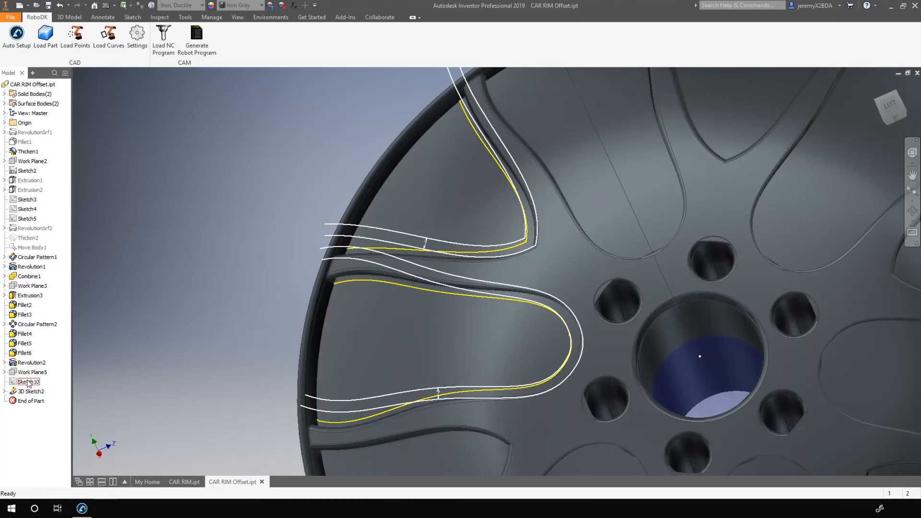
Turn off the visibility of Sketch10 in the Inventor model tree
left_click(29, 381)
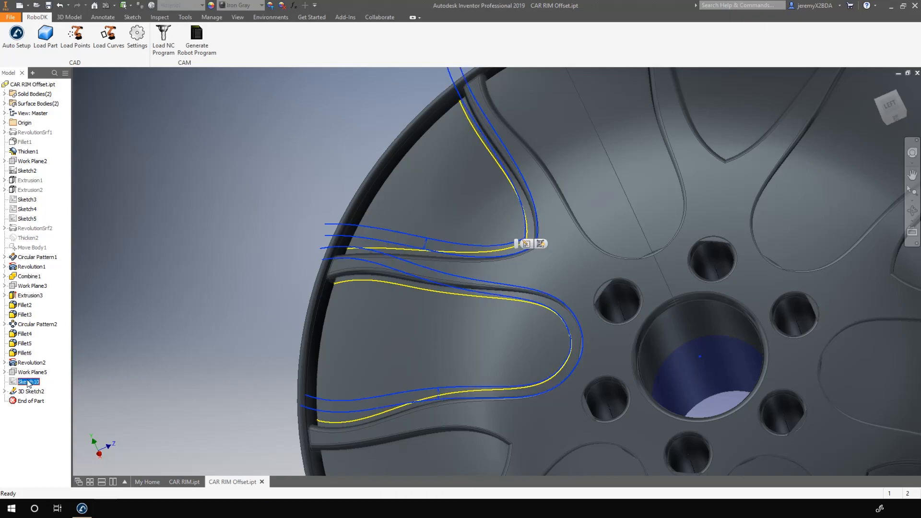
right_click(29, 382)
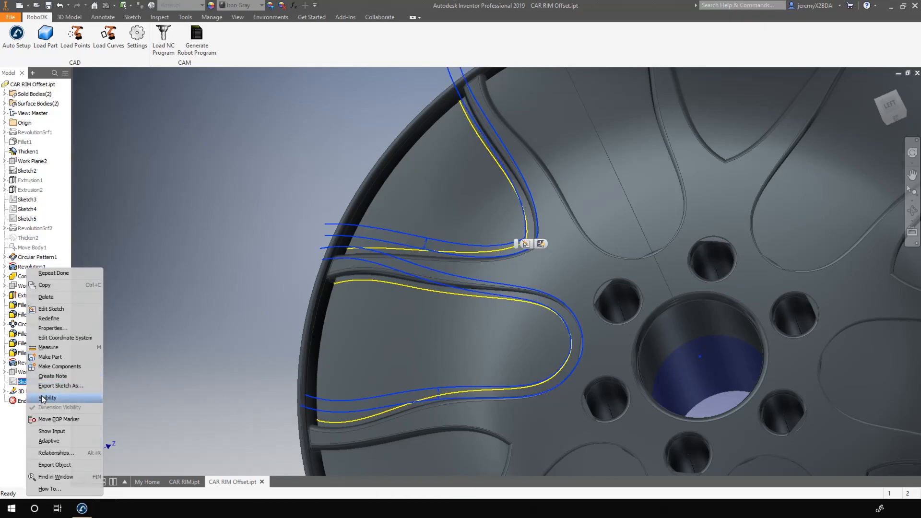
left_click(47, 398)
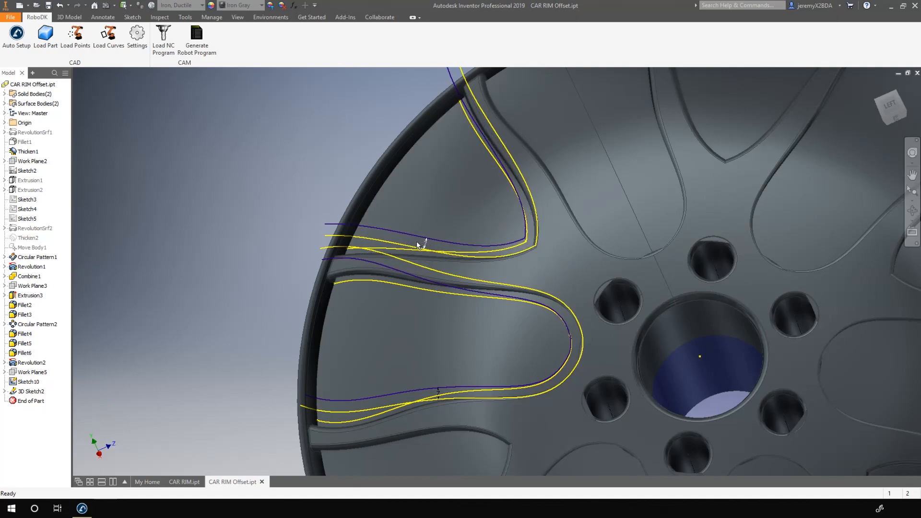
left_click(28, 382)
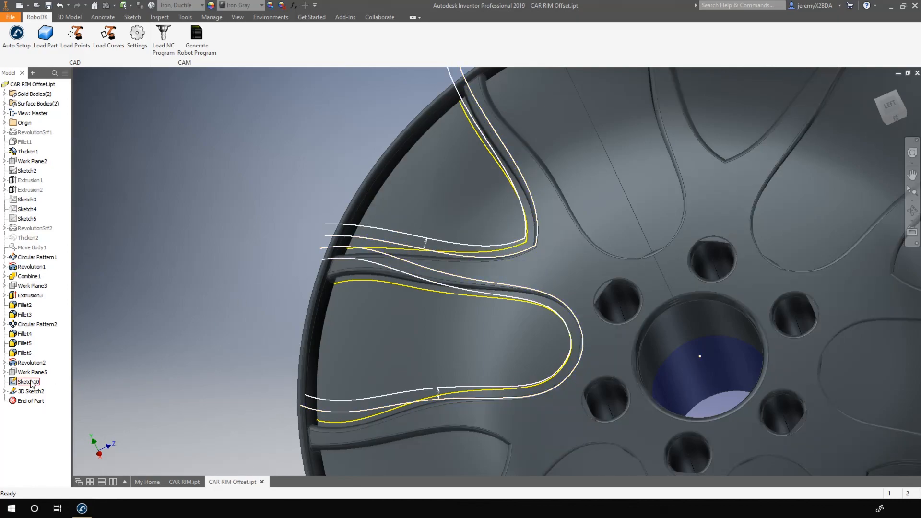
right_click(28, 381)
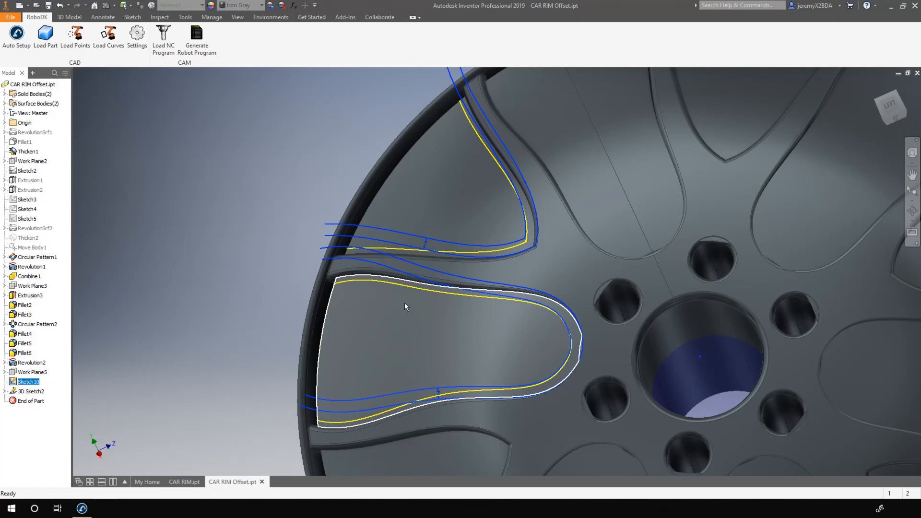
mouse_move(408, 322)
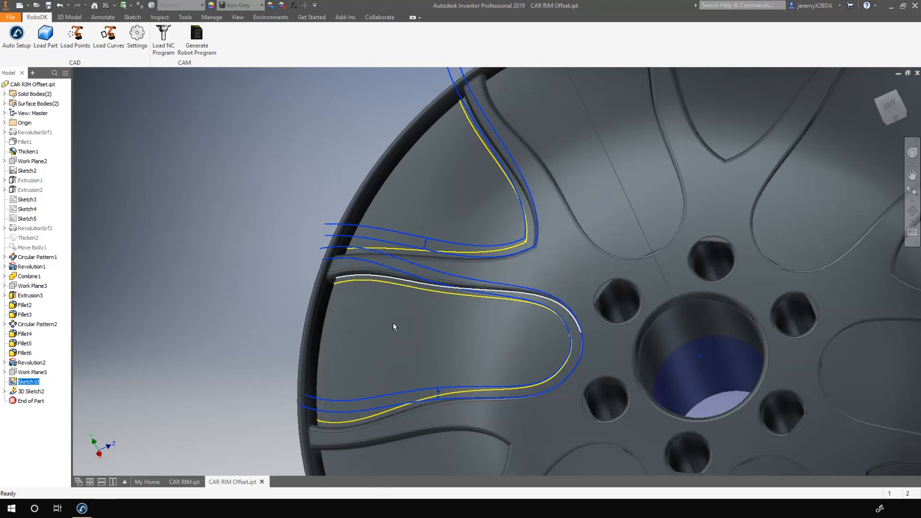
right_click(222, 355)
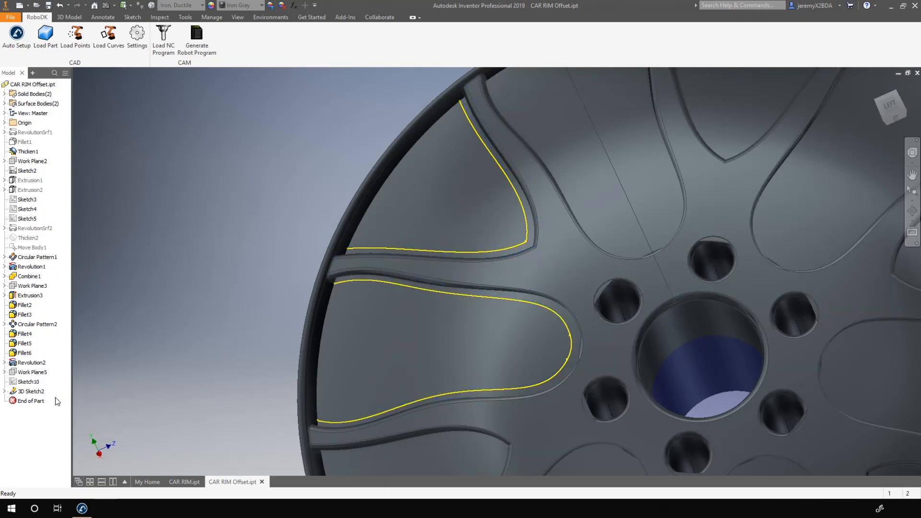
Pick the offset pocket edge curves with RoboDK Load Curves and confirm
left_click(108, 37)
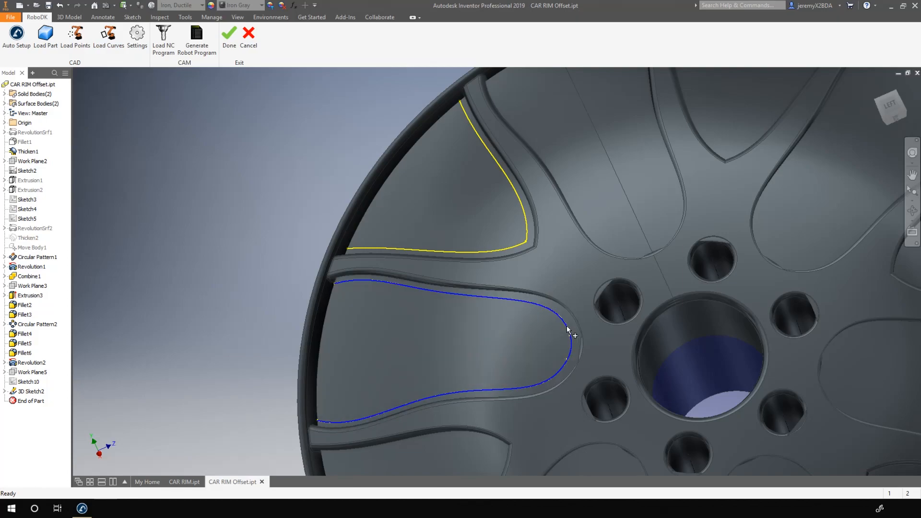
left_click(523, 238)
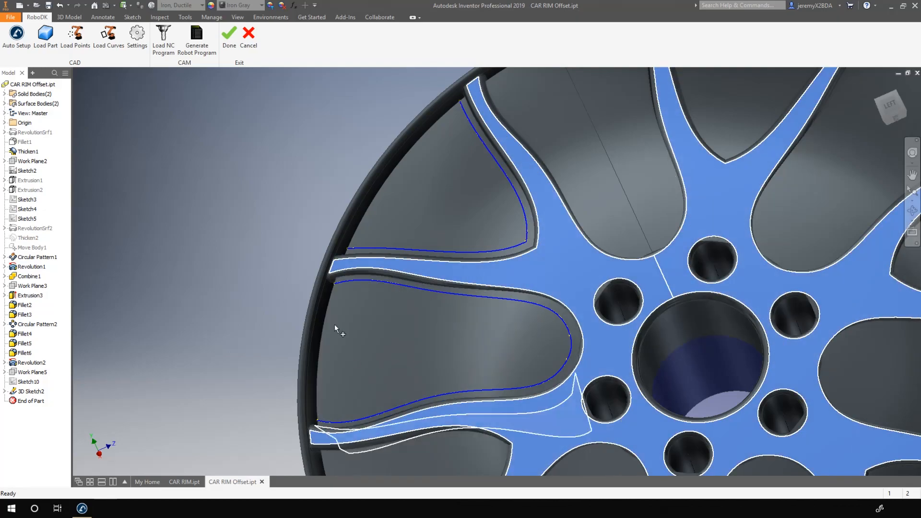
left_click(228, 33)
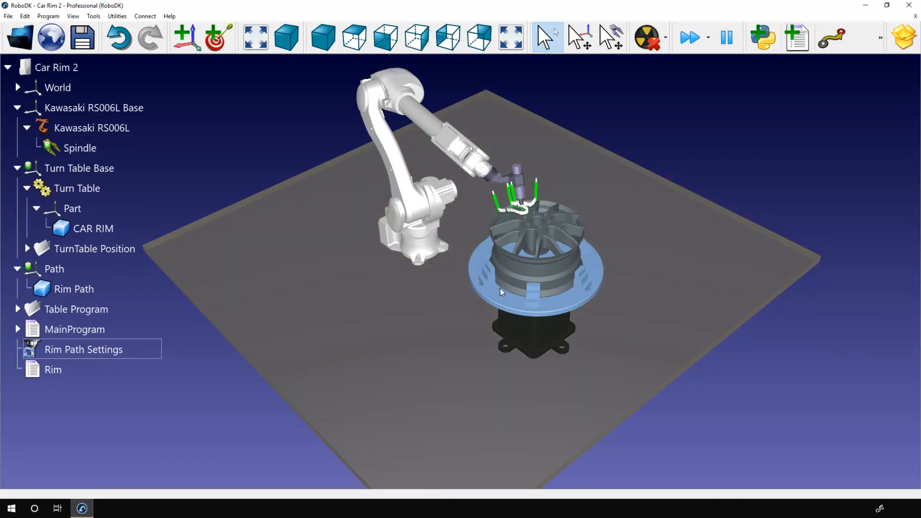
Update Rim Path Settings with the new curves, then generate the MainProgram code
double_click(84, 349)
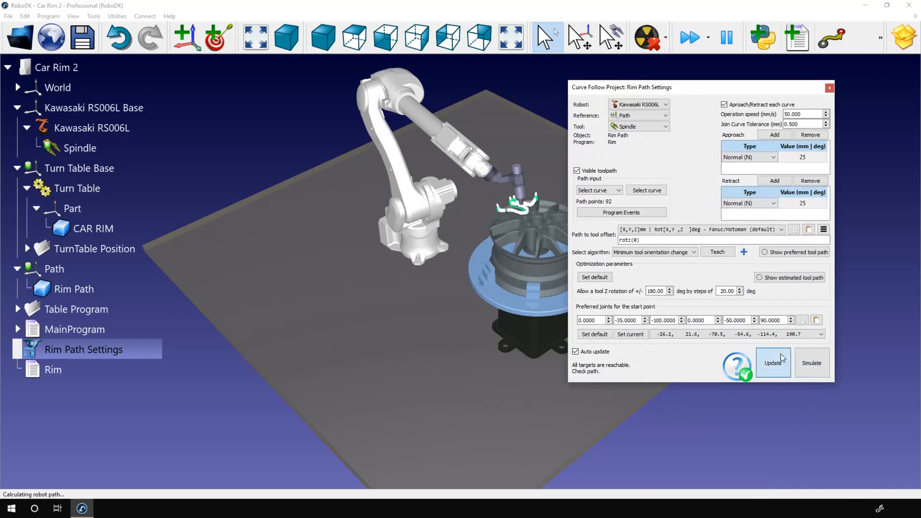
left_click(773, 363)
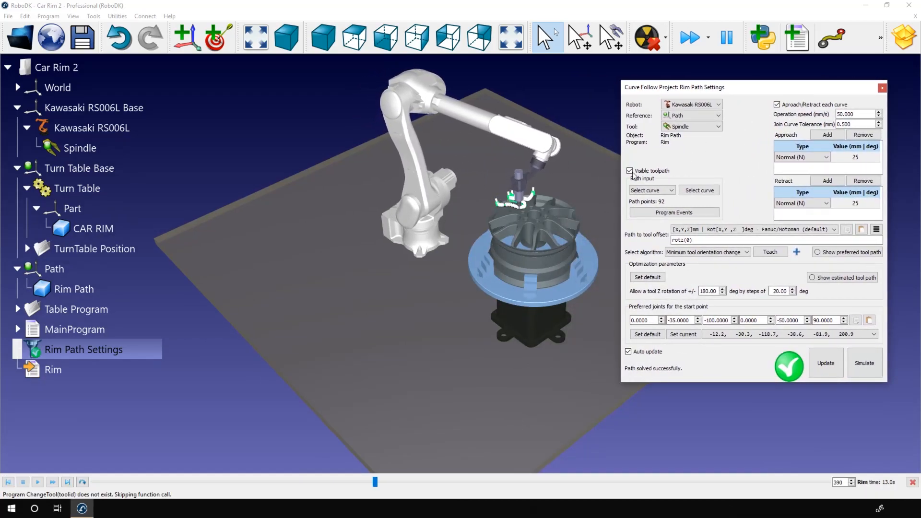
left_click(74, 329)
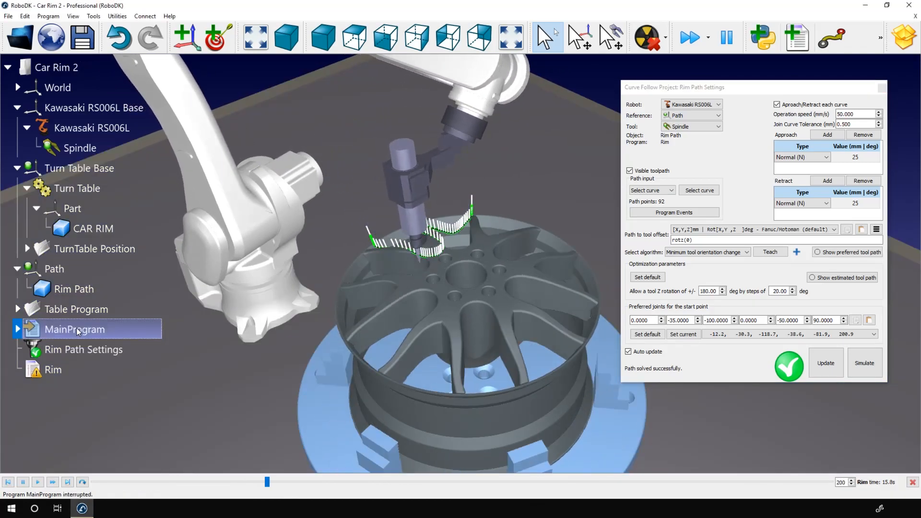
left_click(37, 482)
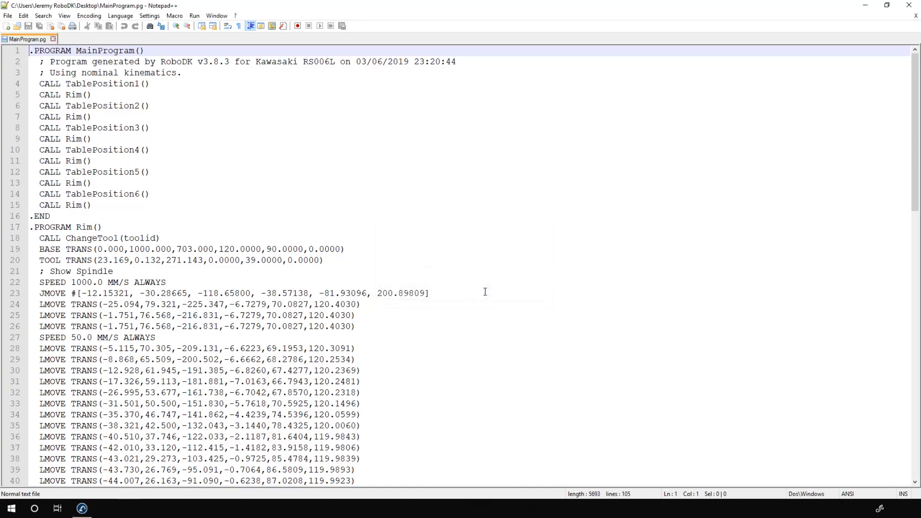
Scroll MainProgram.pg past the CALL statements to the Rim program's LMOVE lines
scroll("down", 3)
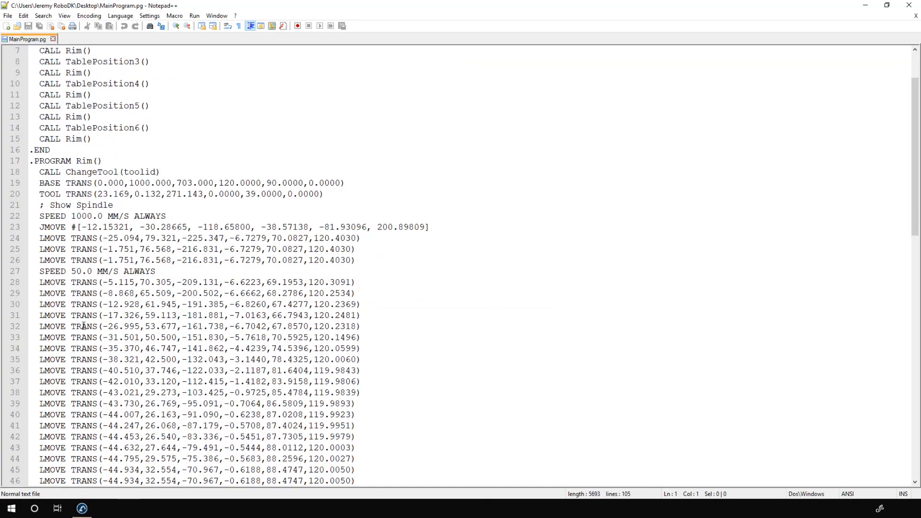
scroll("down", 3)
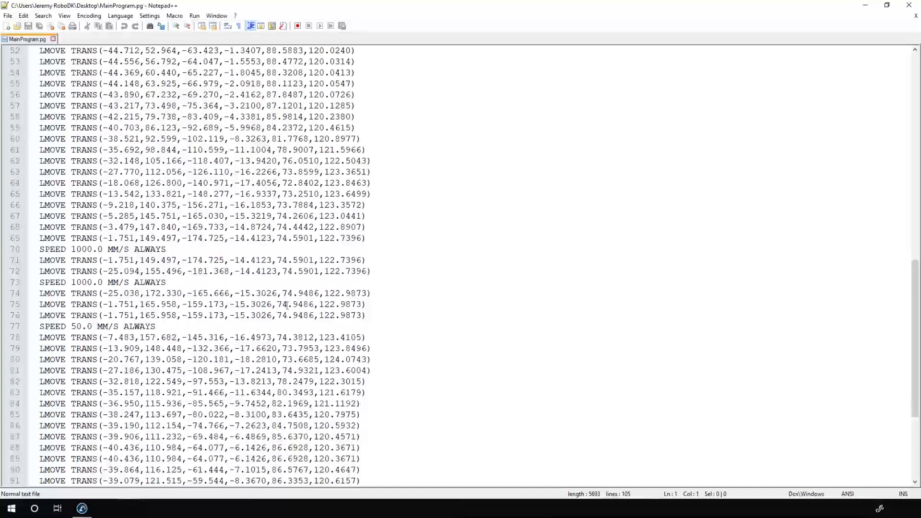